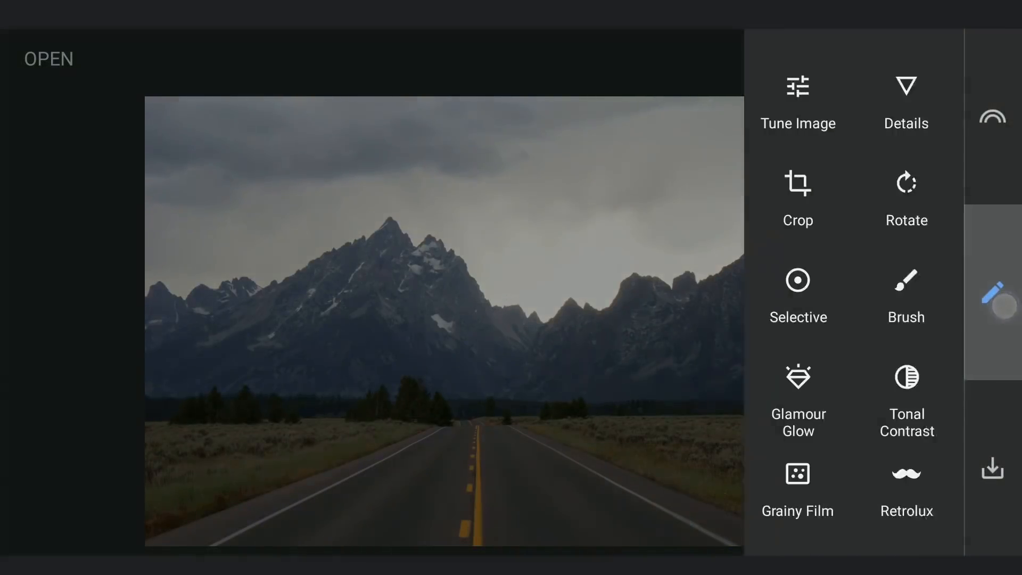
Lower highlights to -58 and shadows to -11 in Tune Image and apply.
click(797, 104)
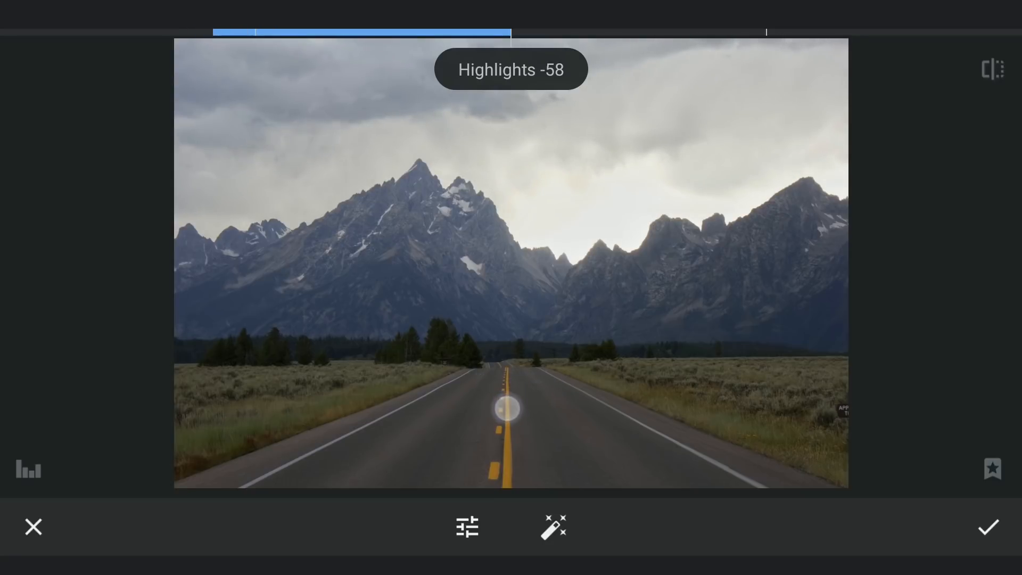
click(467, 526)
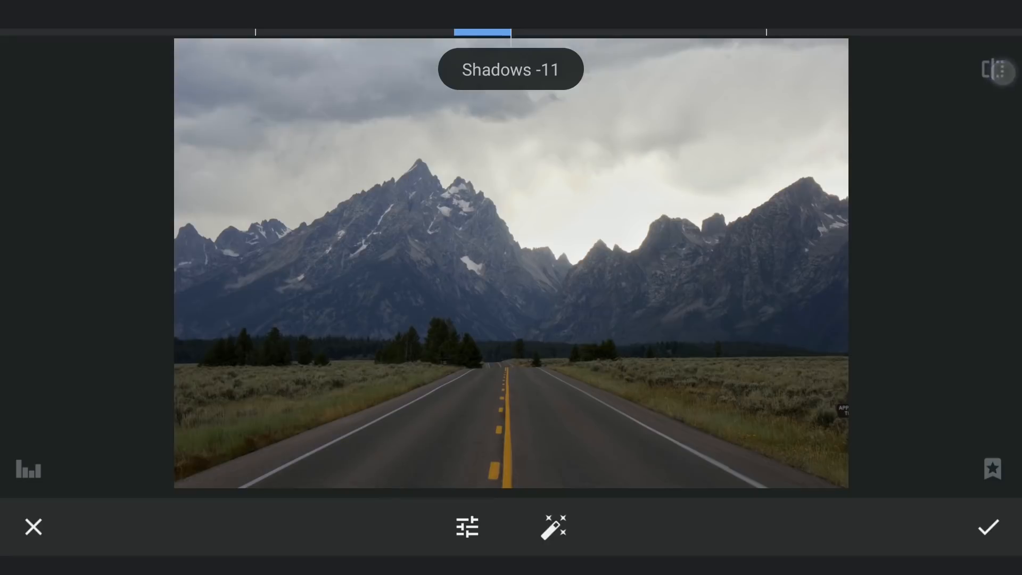
click(986, 527)
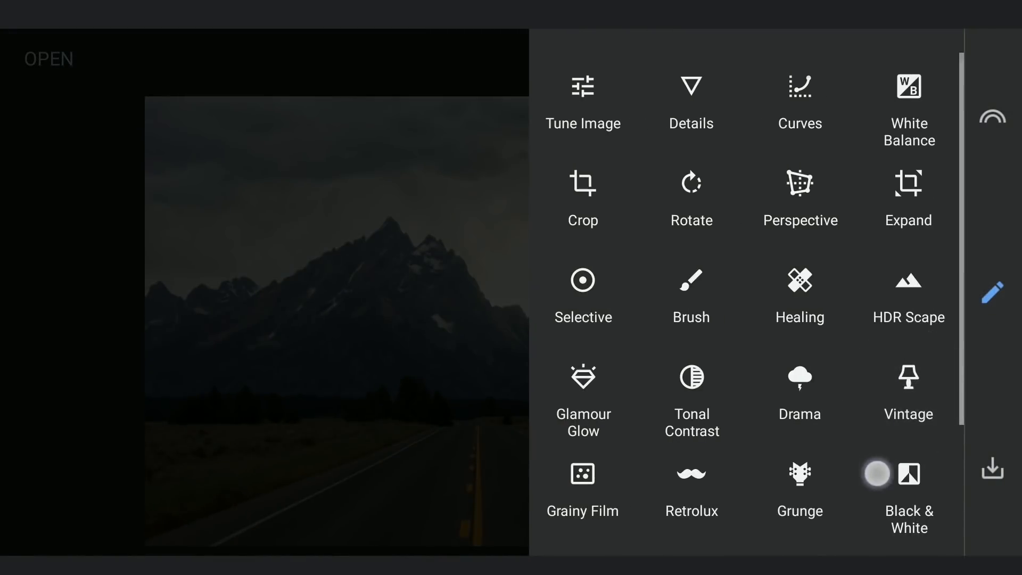
Add a Selective adjustment and open its Stacks Brush mask.
click(581, 282)
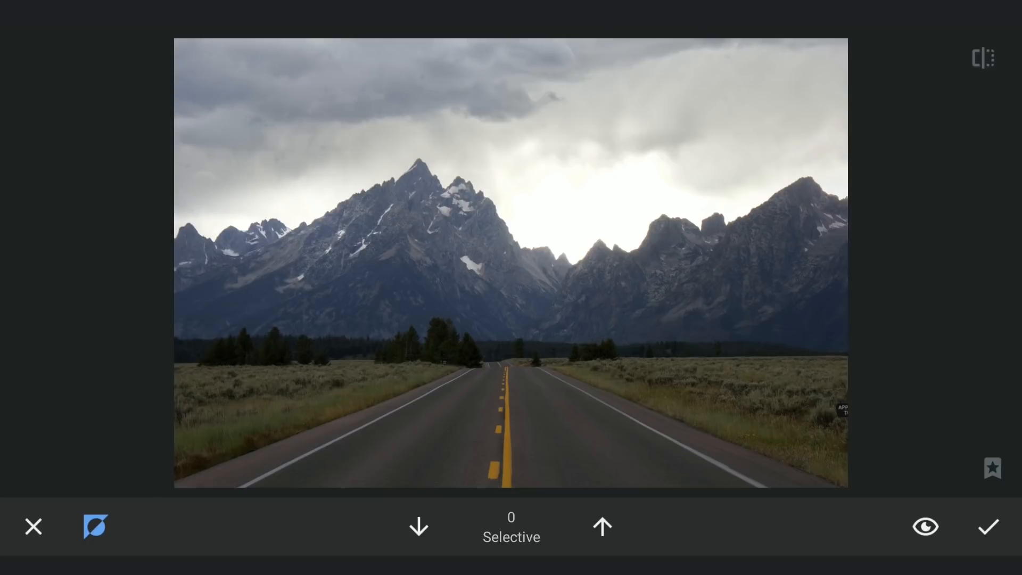
Paint the Selective mask at brush strength 75, then drop strength to 0.
click(600, 526)
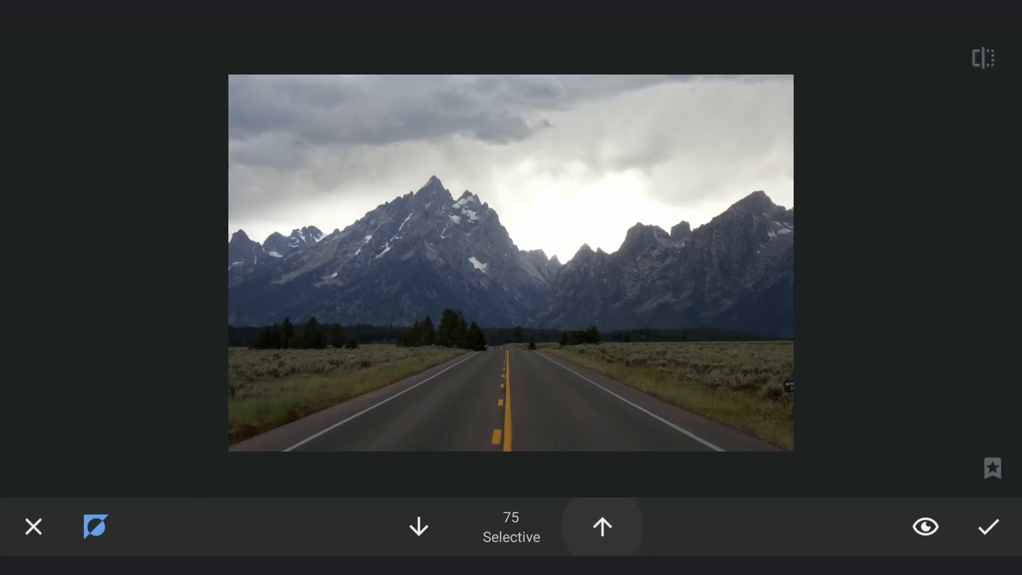
click(418, 525)
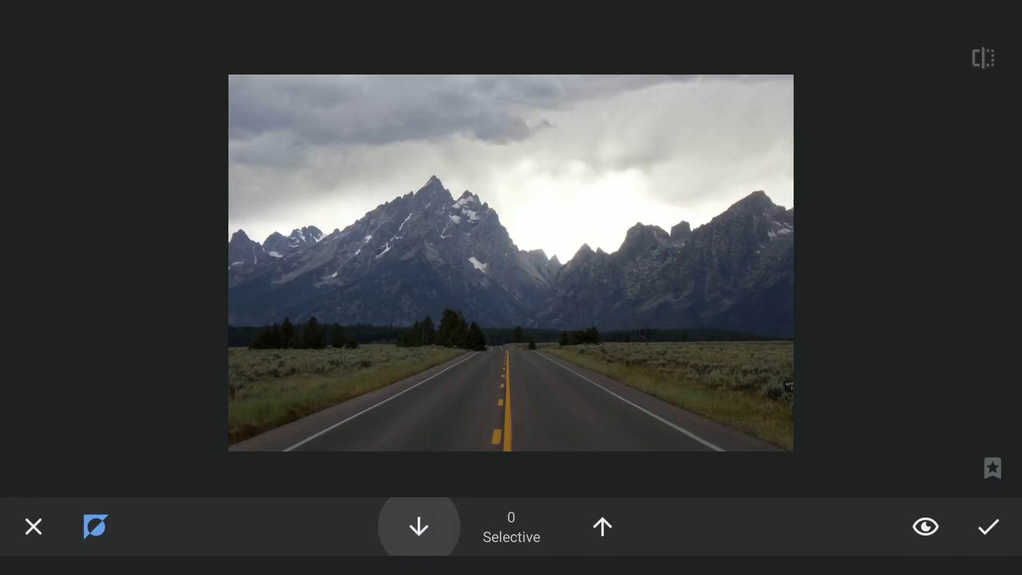
click(988, 526)
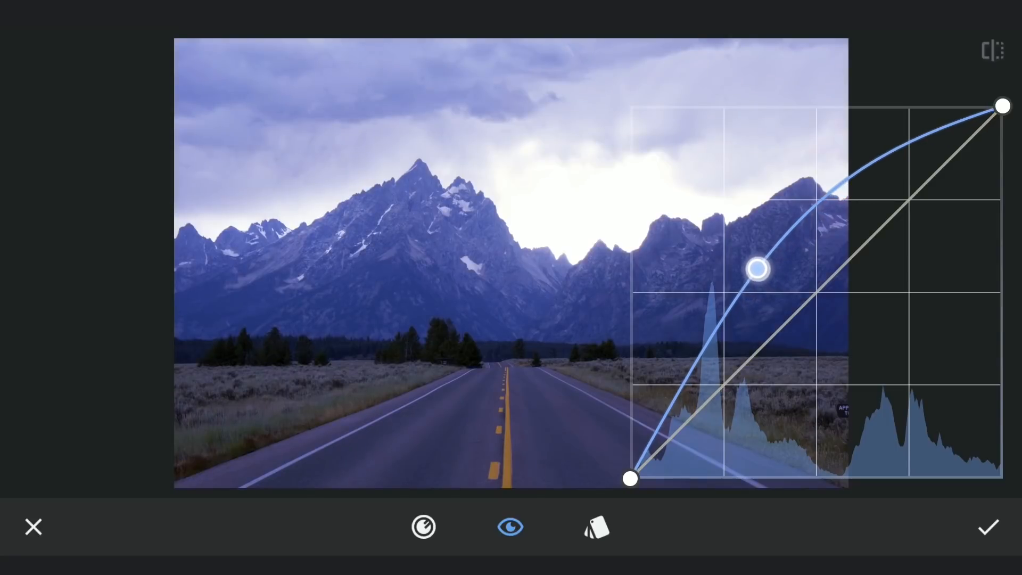
Apply an upward, bright blue-tinted Curves adjustment and open its mask brush.
click(424, 526)
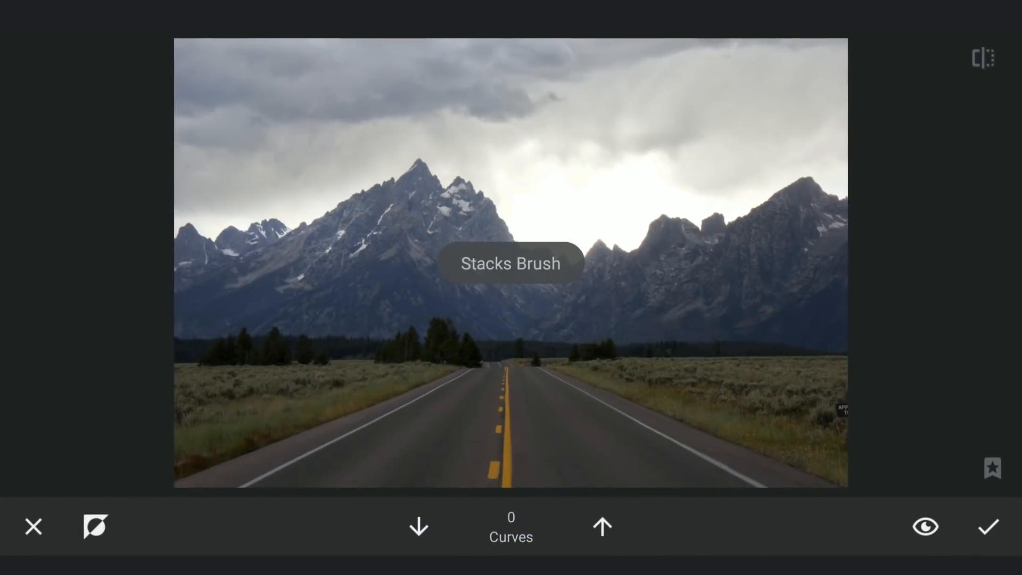
Paint the blue Curves tint onto the sky at strength 100 and apply it.
click(418, 525)
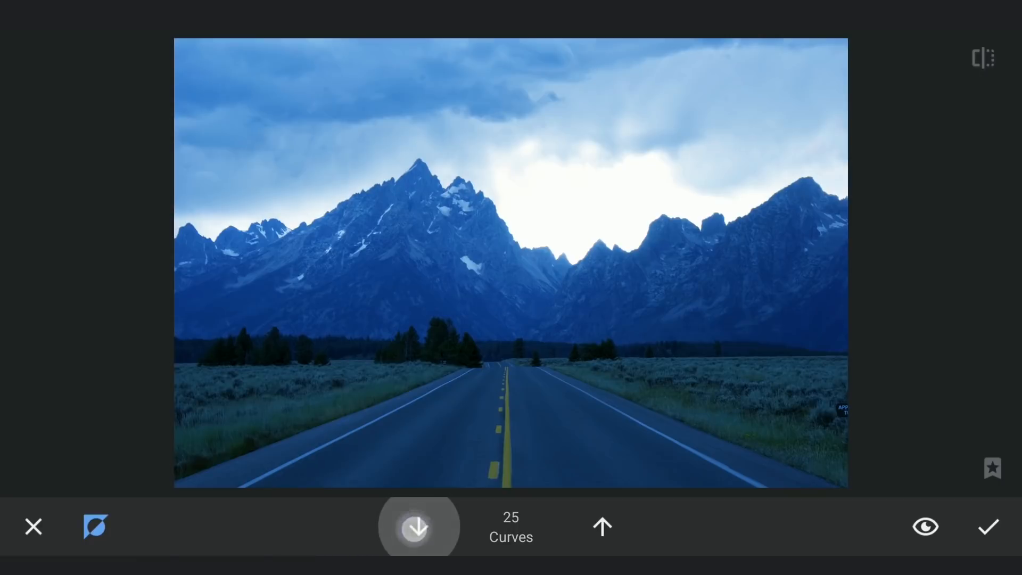
click(418, 526)
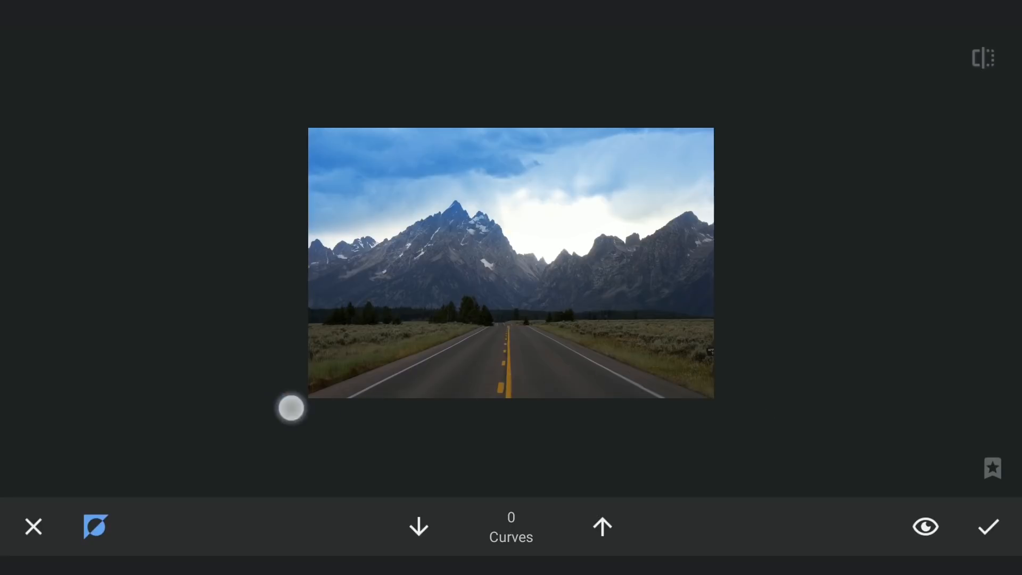
click(601, 526)
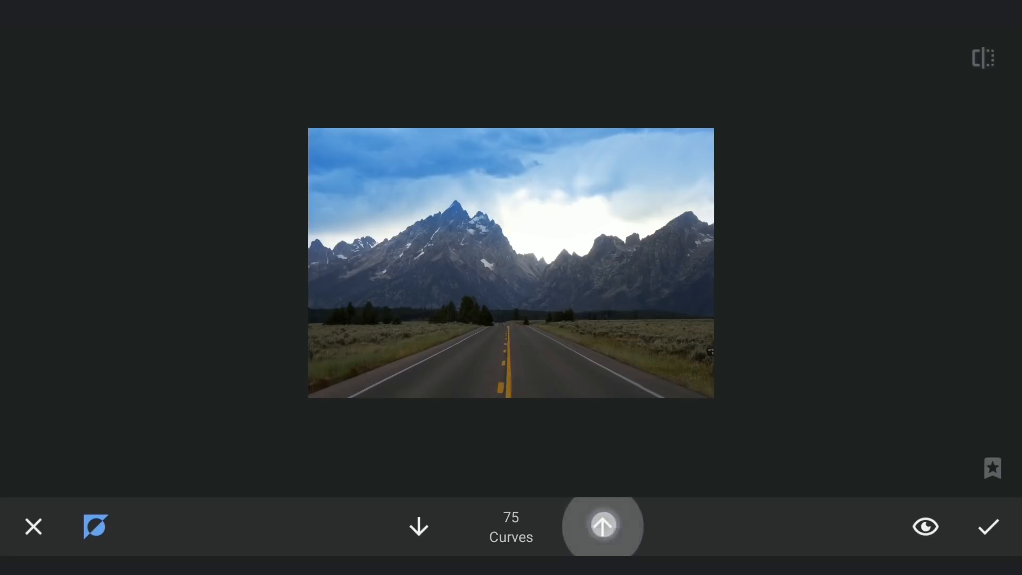
click(602, 525)
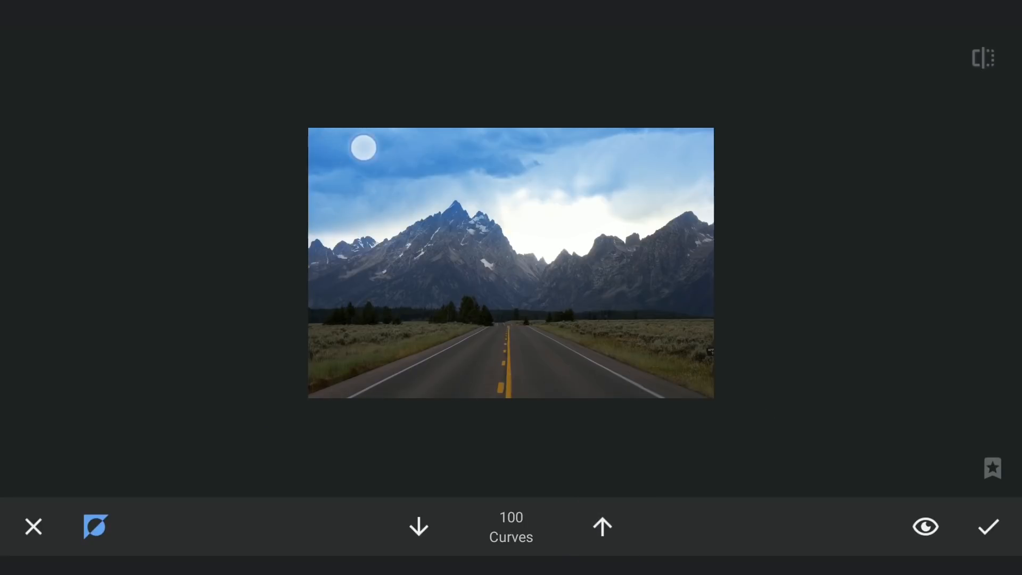
click(988, 526)
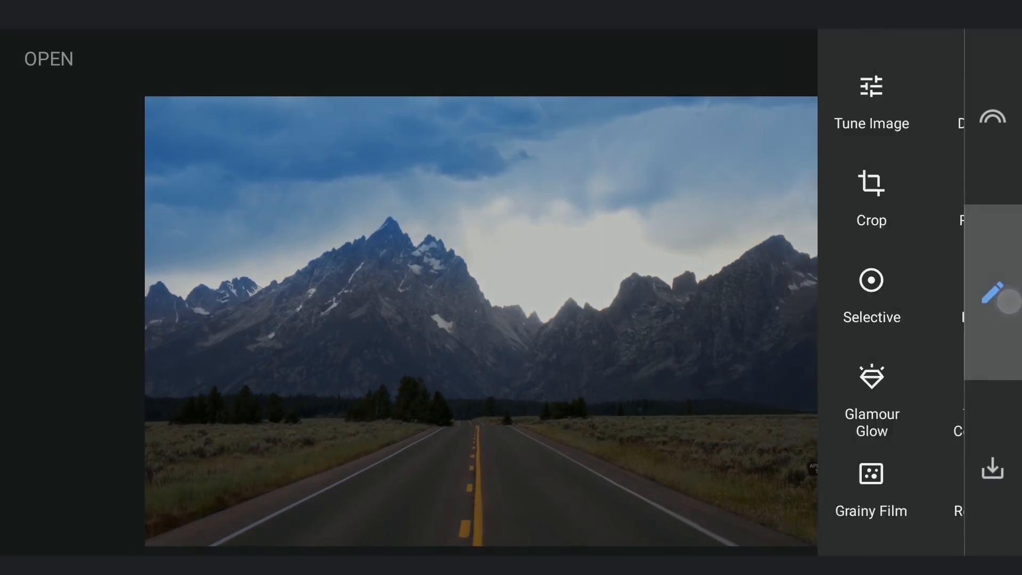
Apply a Curves edit on green and blue channels for an orange sky and teal clouds.
click(991, 116)
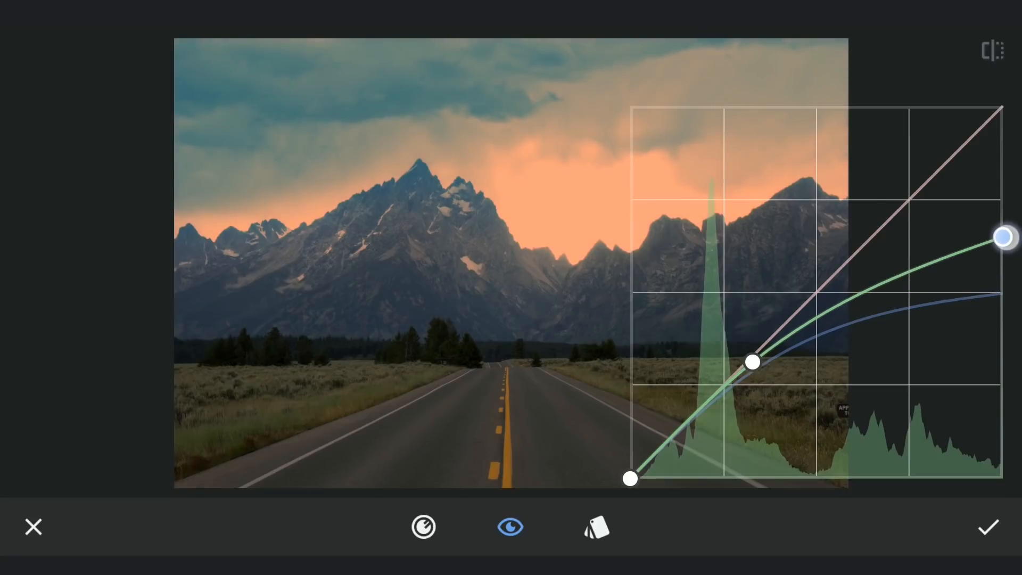
click(986, 527)
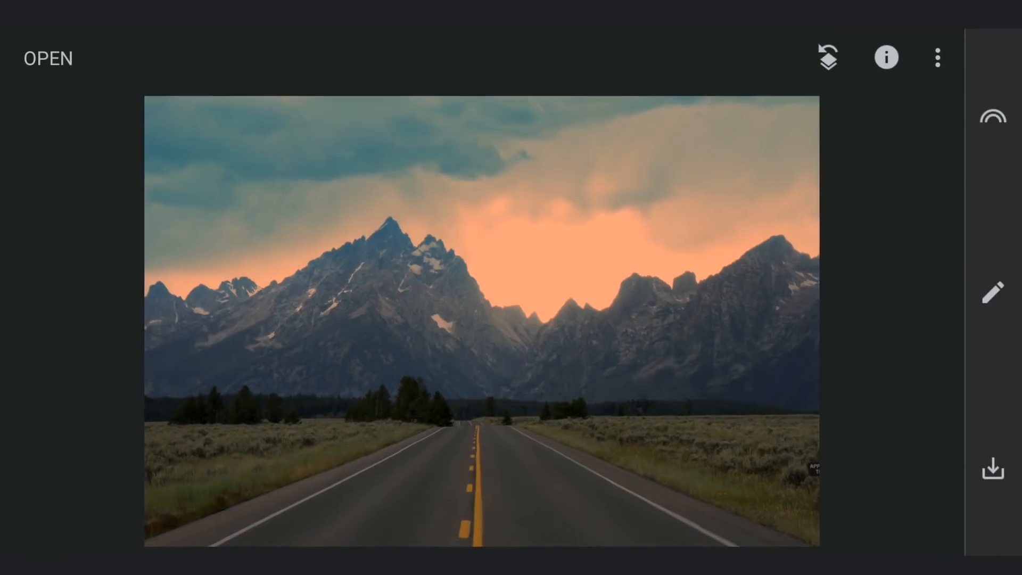
Add a black-point-raising Curves edit and open its Stacks Brush from View edits.
click(991, 293)
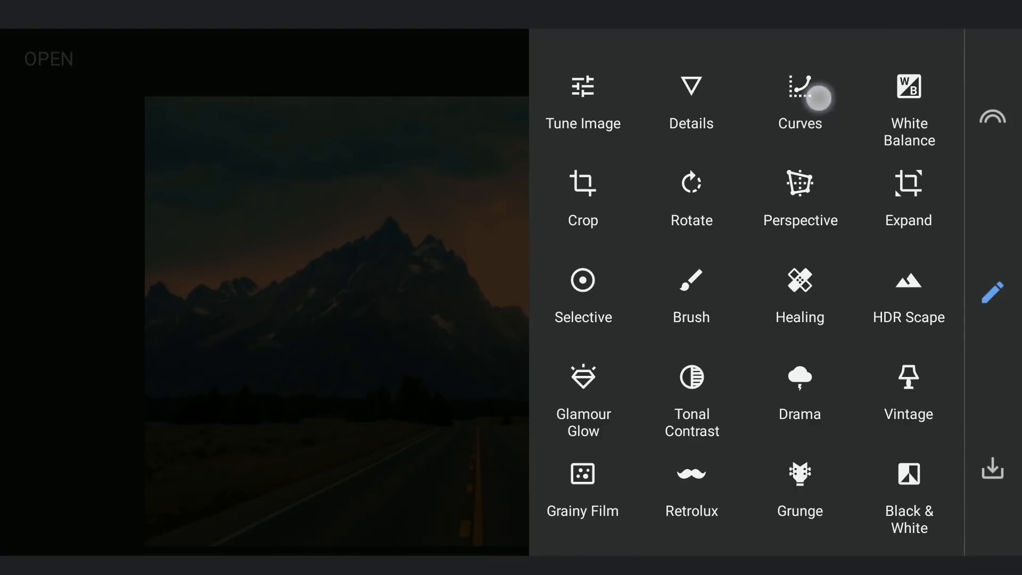
click(799, 88)
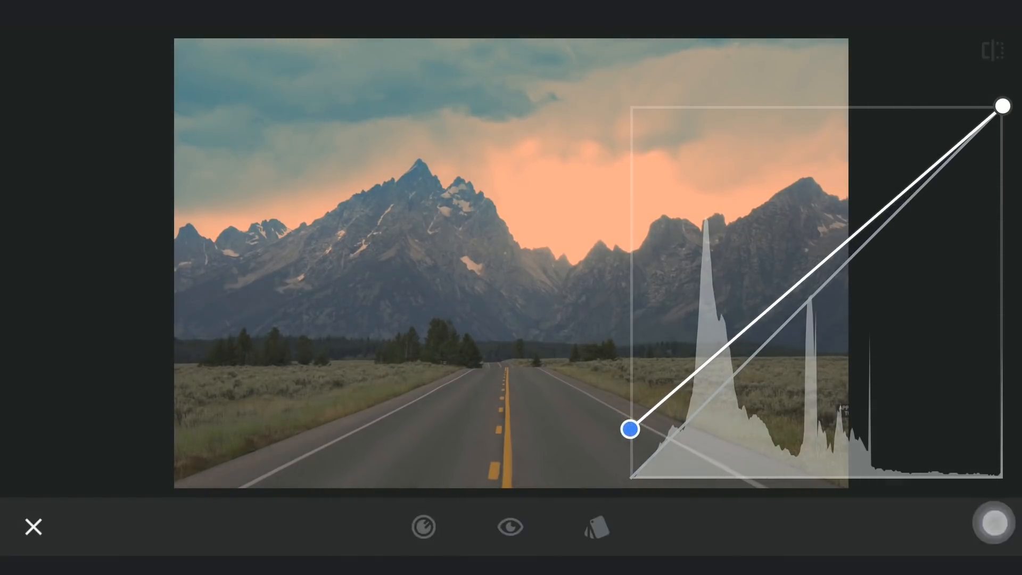
click(938, 57)
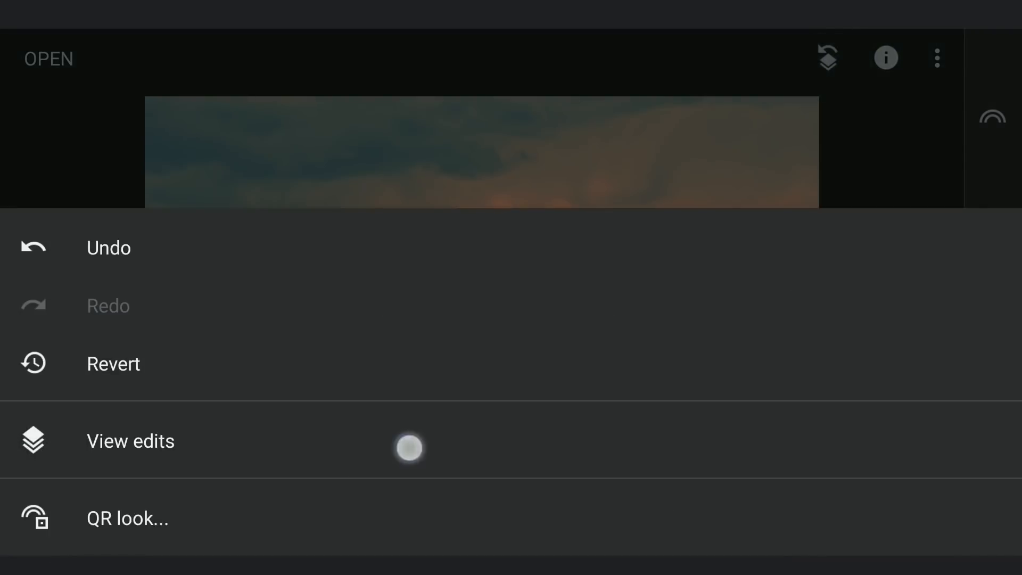
click(129, 440)
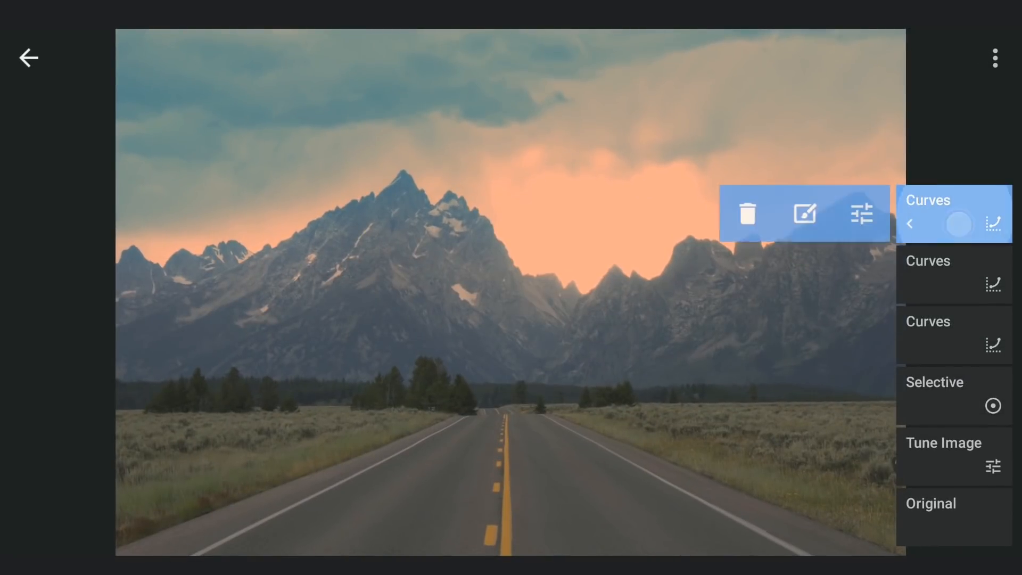
click(804, 213)
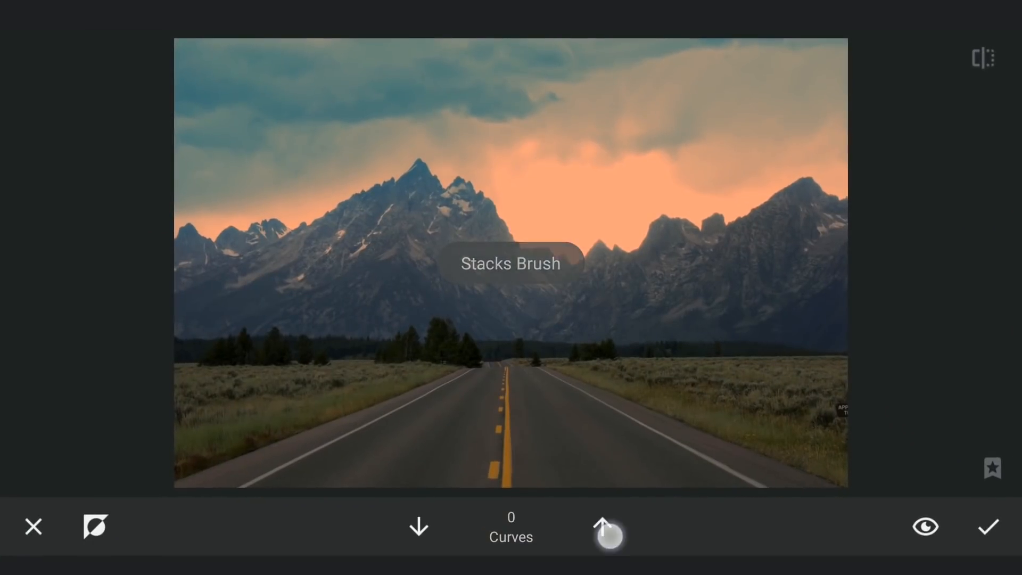
Brush the shadow-lifting Curves mask in at strength 100 and confirm it.
click(601, 526)
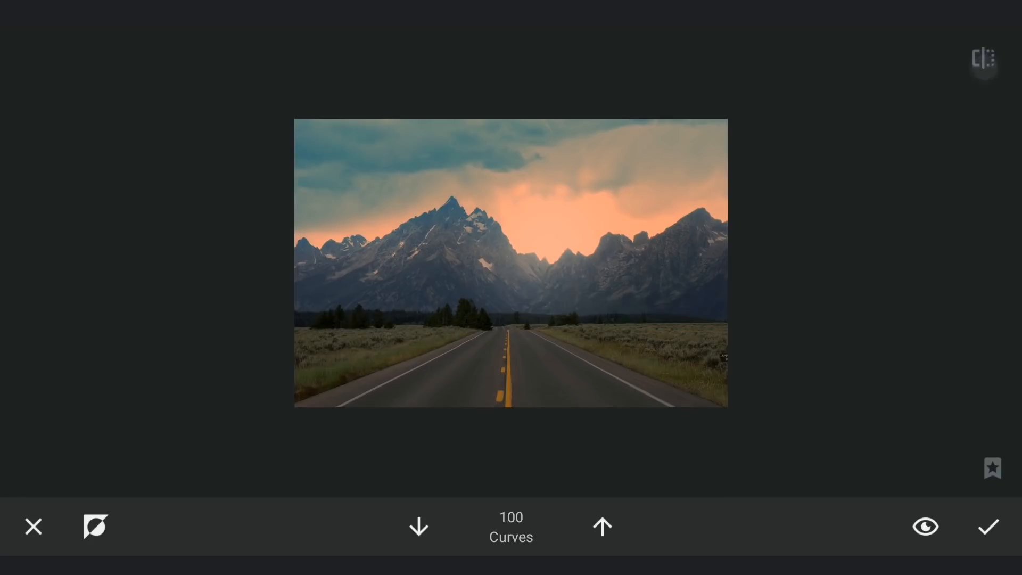
click(988, 526)
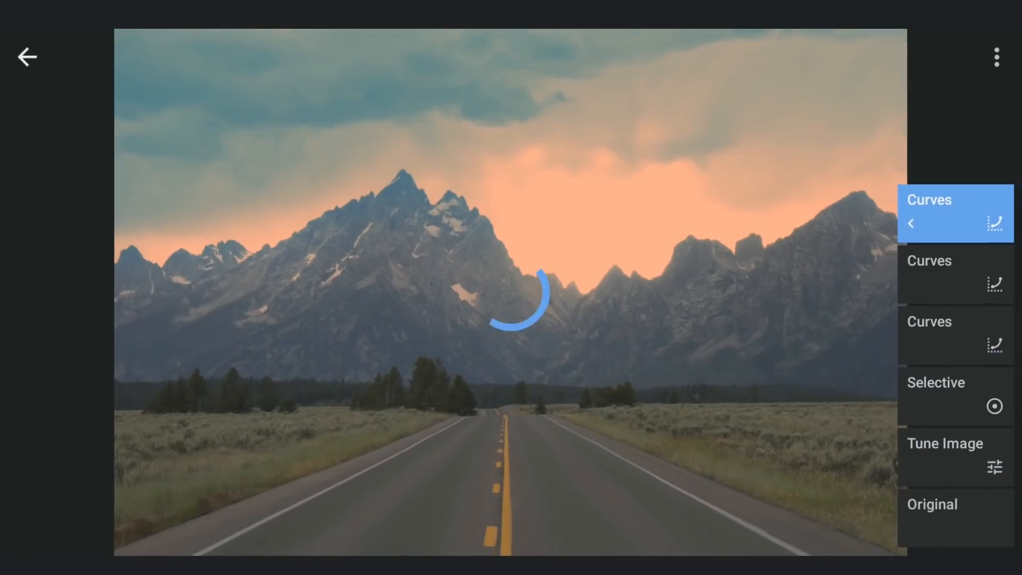
Apply a blue-reducing Curves edit for a warm reddish cast, then open the edit menu.
click(26, 57)
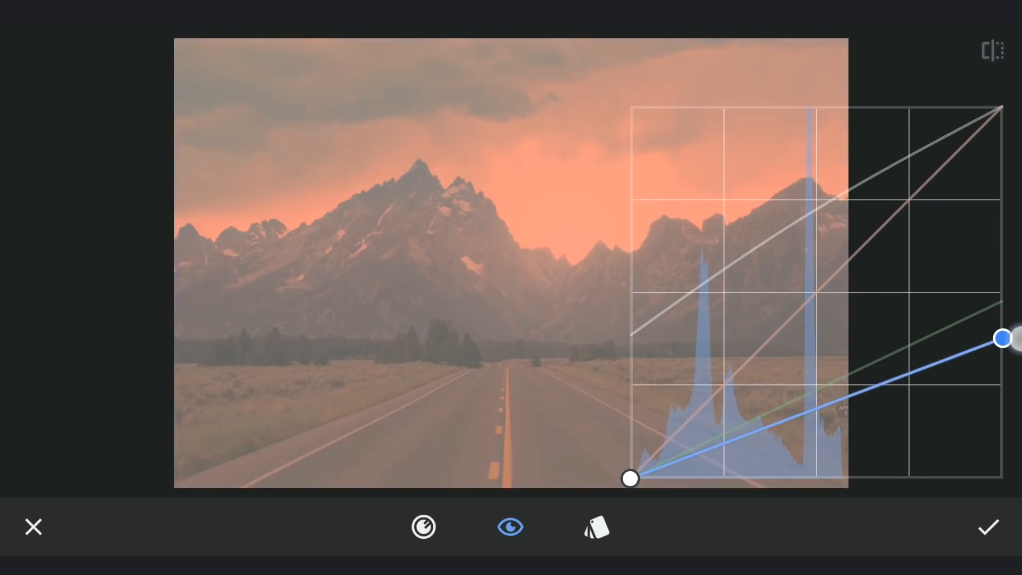
click(987, 526)
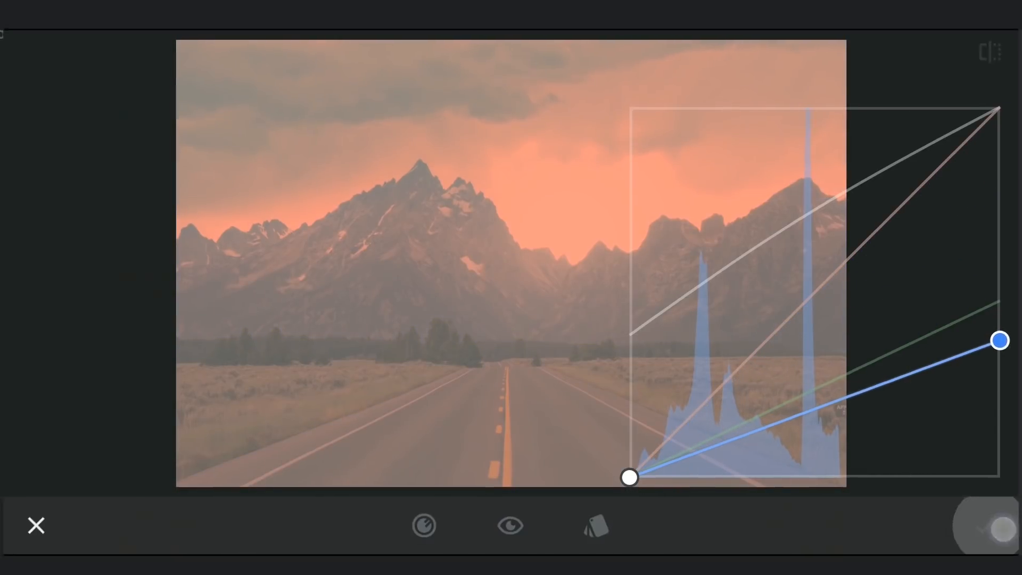
click(937, 58)
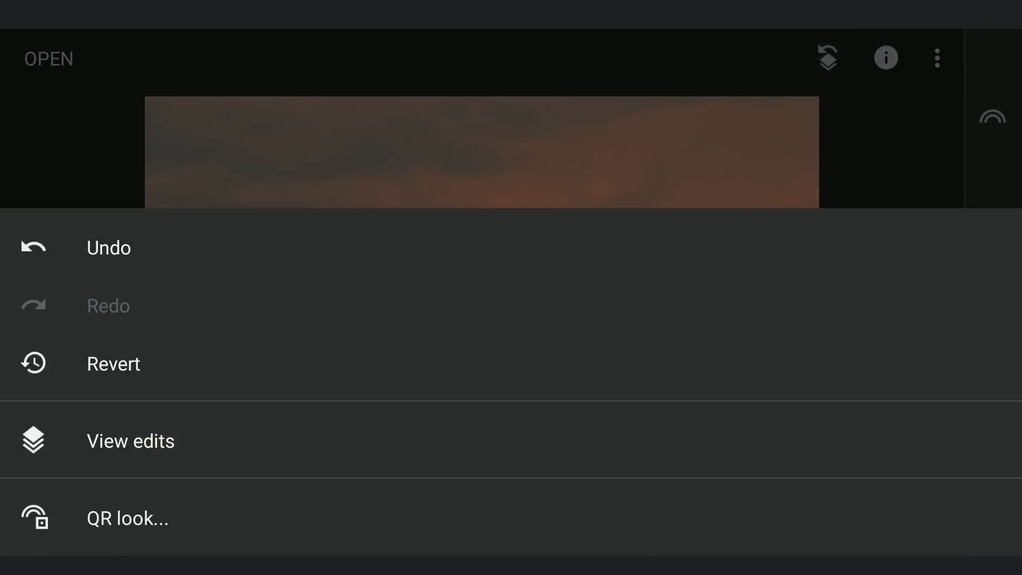
Inspect the reddish Curves edit's brush mask from View edits, then close it.
click(130, 441)
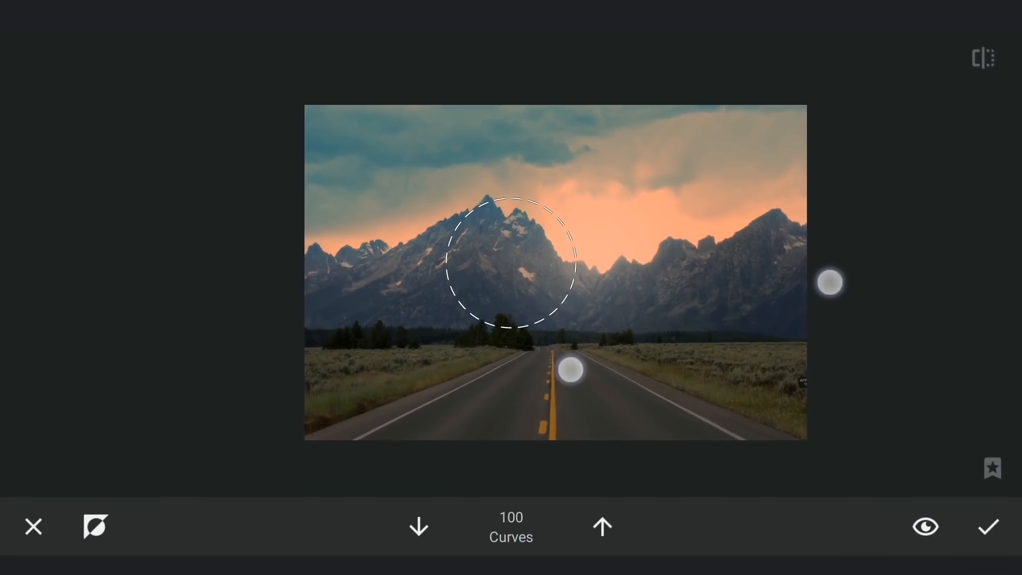
click(925, 525)
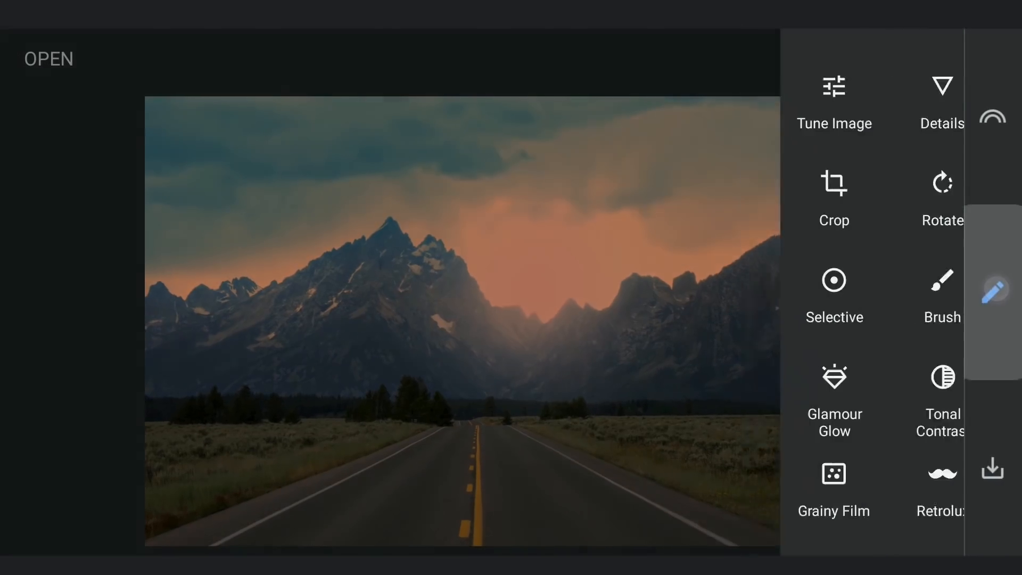
Apply a Tune Image edit with Brightness +66 and Warmth +58.
click(833, 104)
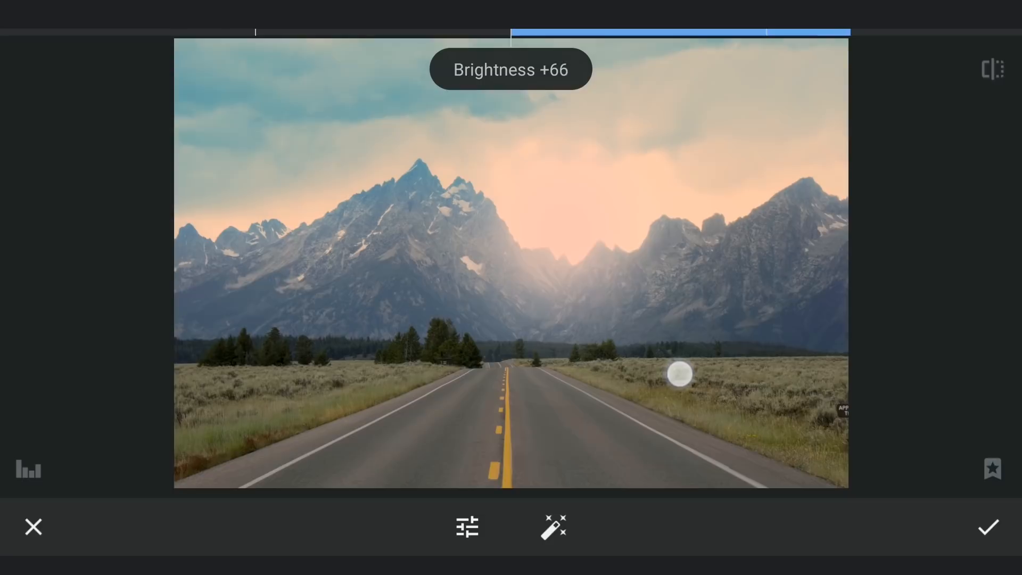
click(467, 527)
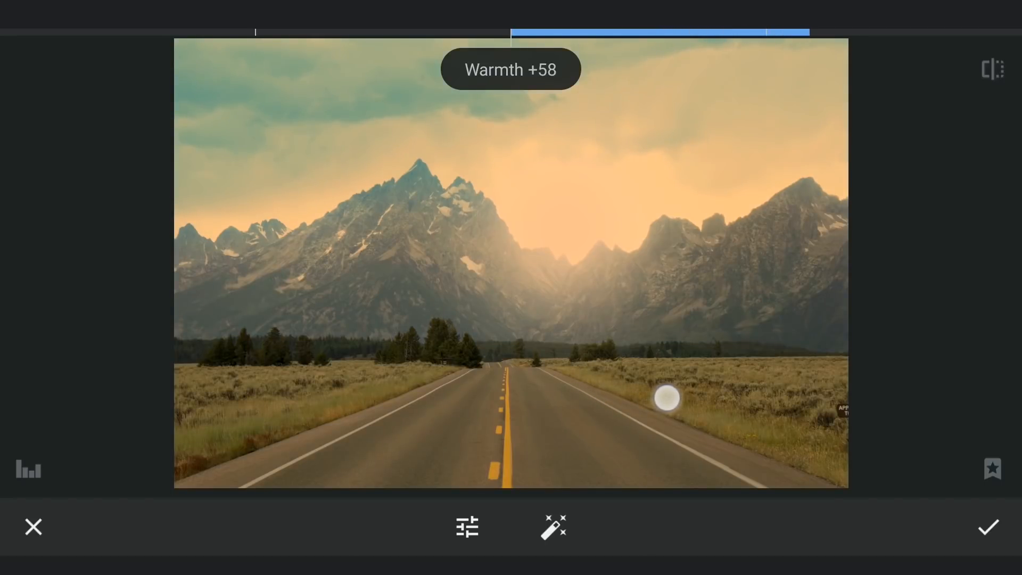
click(987, 527)
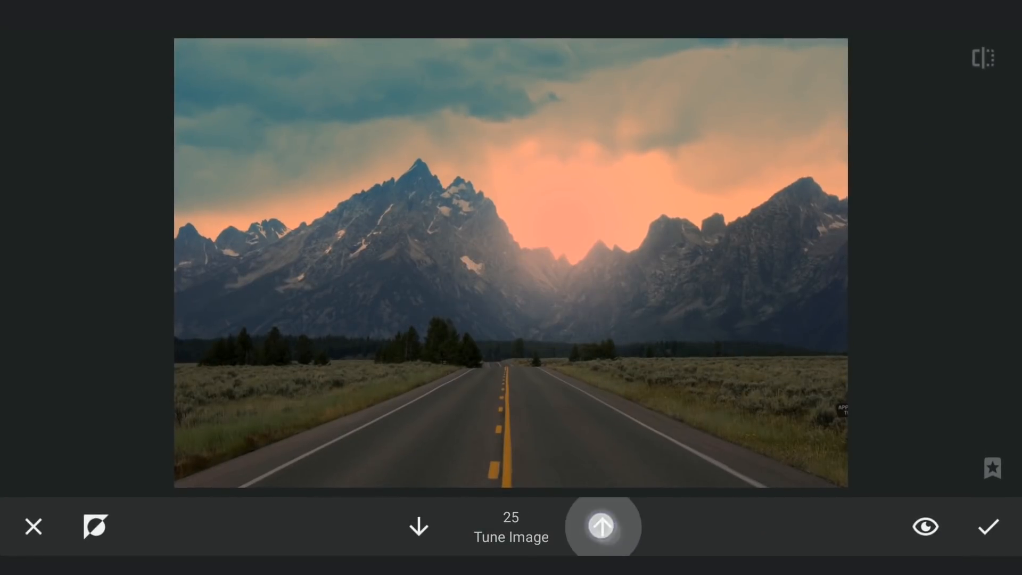
Raise the Tune Image brush strength to confine the warm glow to the sunset centre.
click(601, 526)
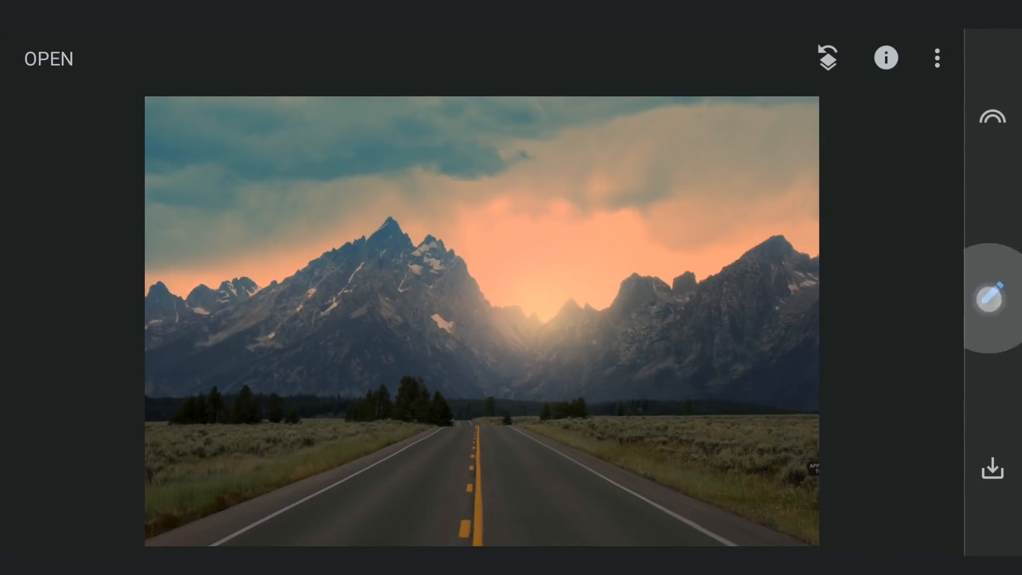
Apply the Vintage filter in style 12 to darken the edges and foreground.
click(992, 293)
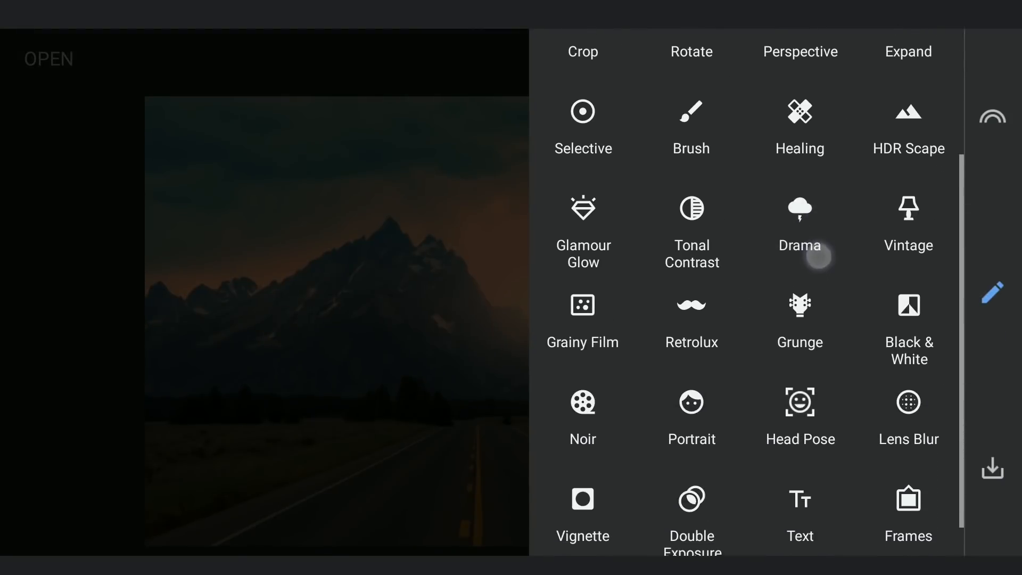
scroll(down, 3)
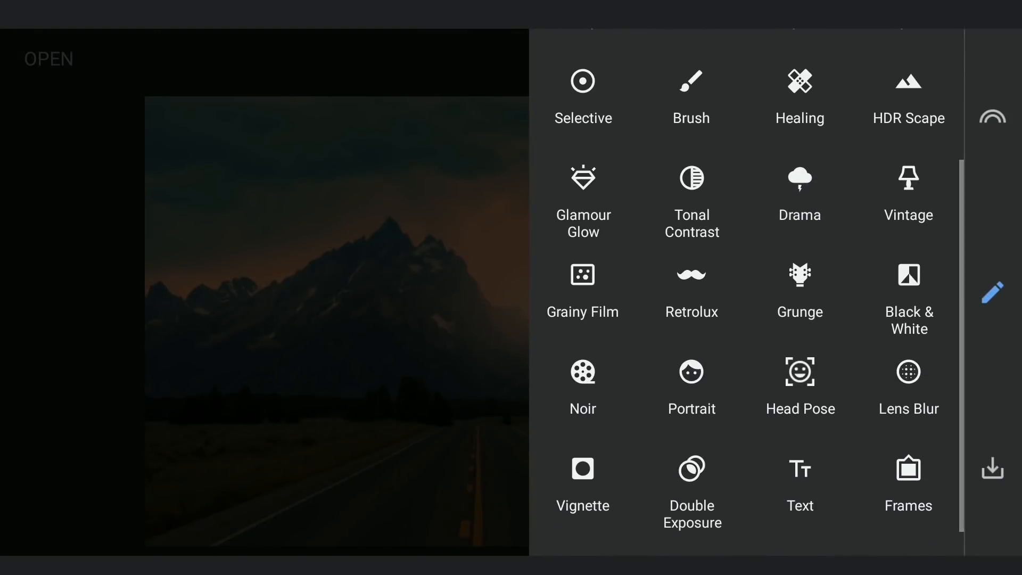
click(908, 192)
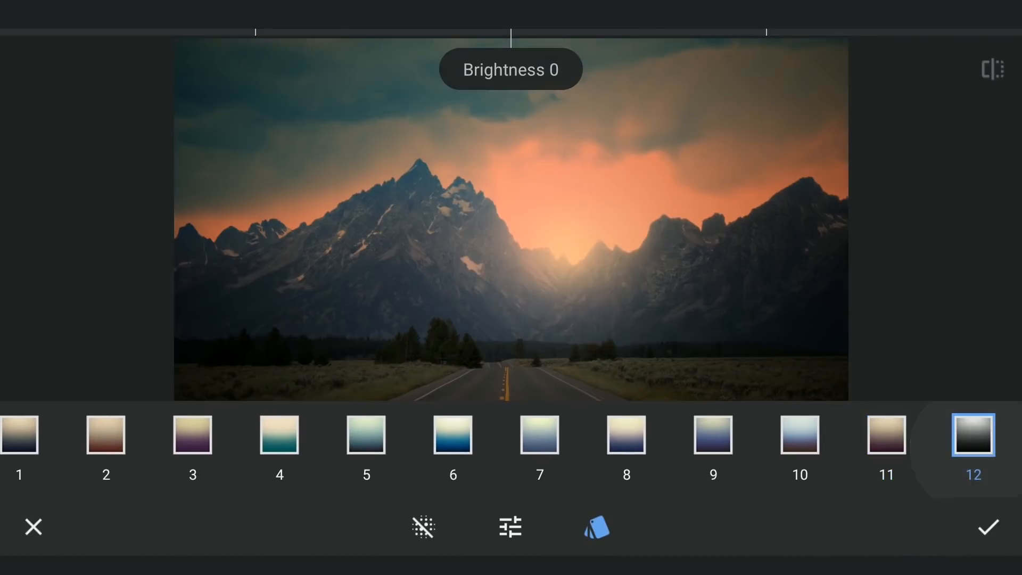
click(989, 526)
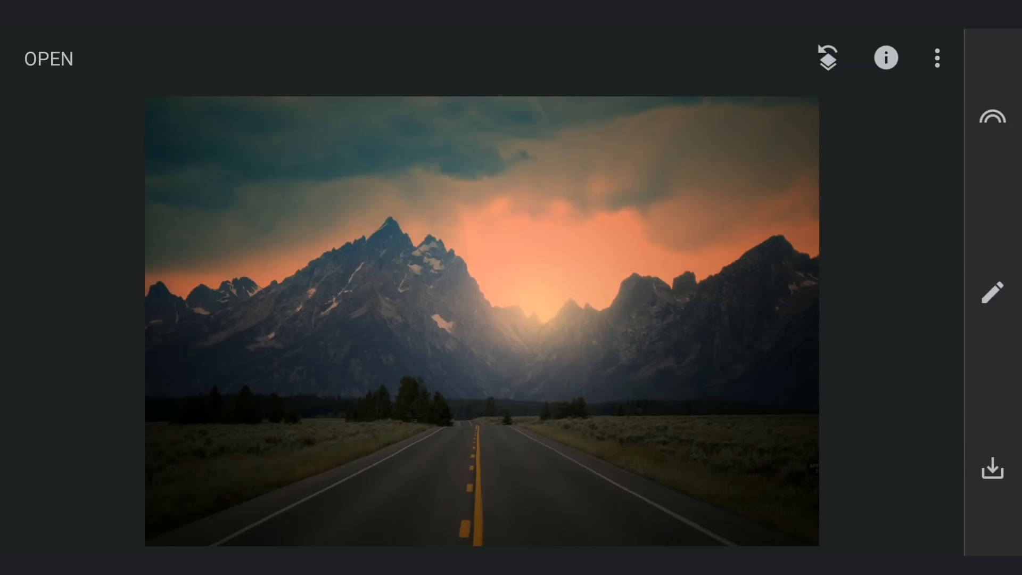
Turn the photo upside down in Rotate by mirroring and rotating it twice.
click(991, 292)
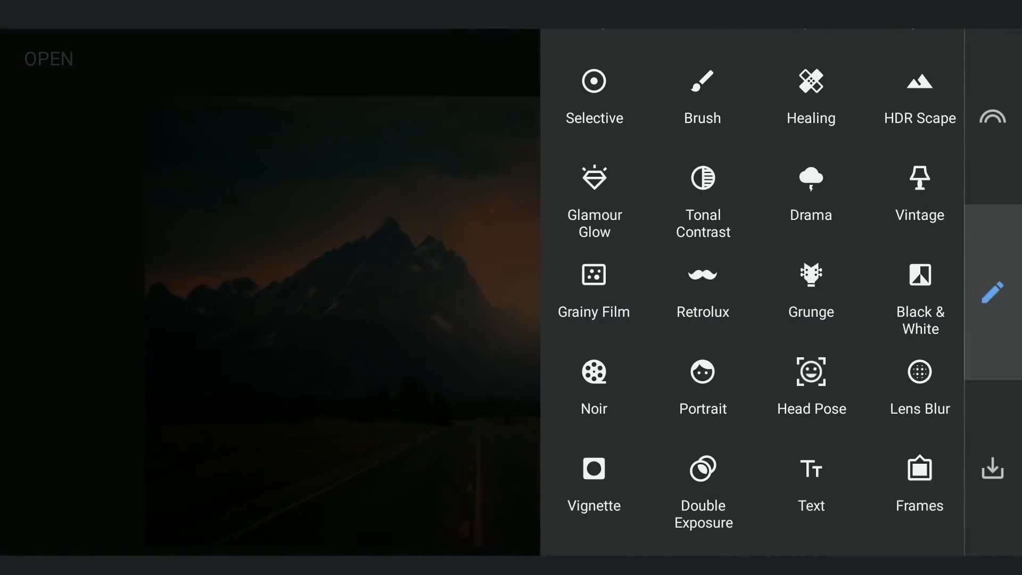
scroll(down, 3)
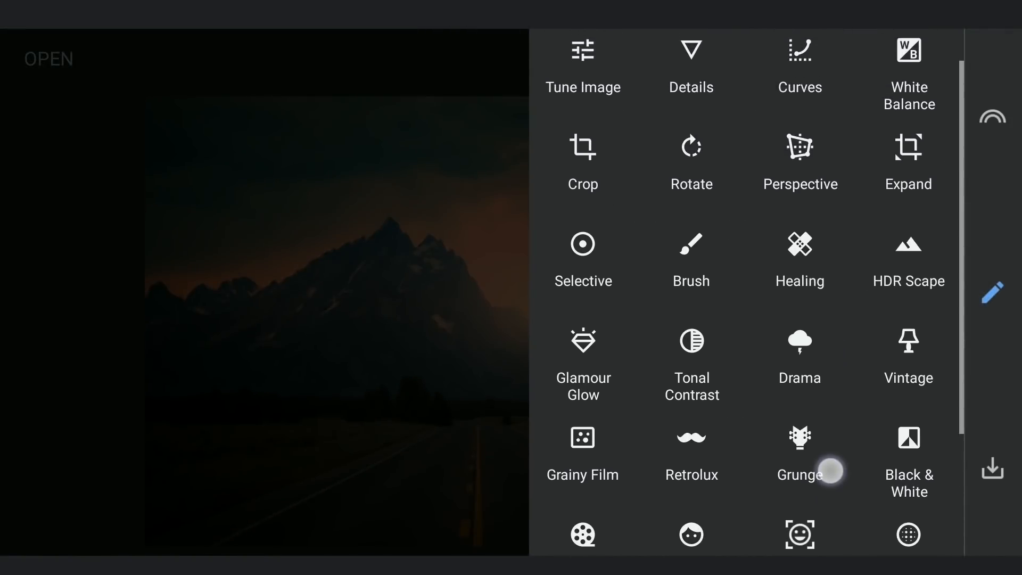
click(691, 182)
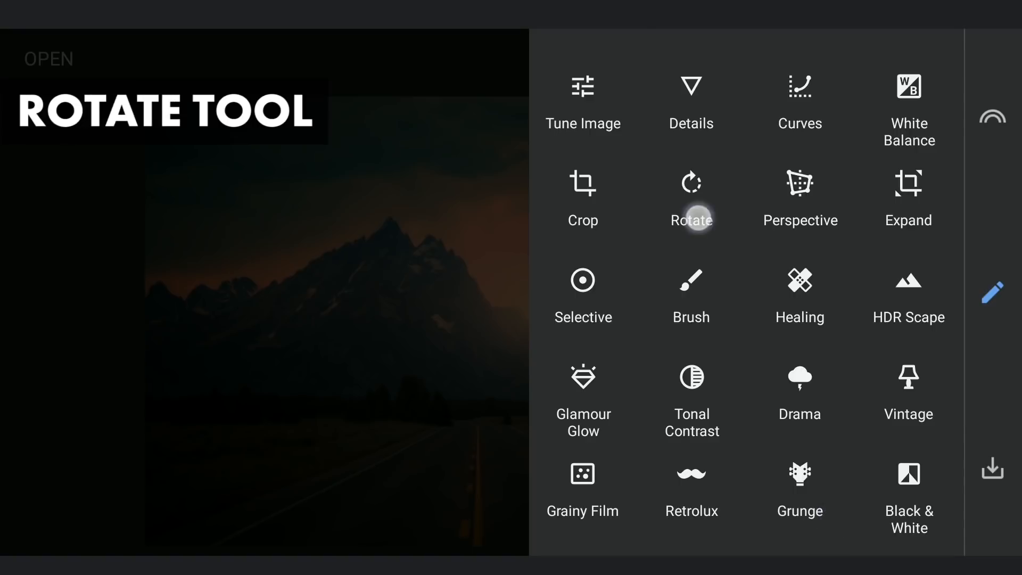
click(691, 190)
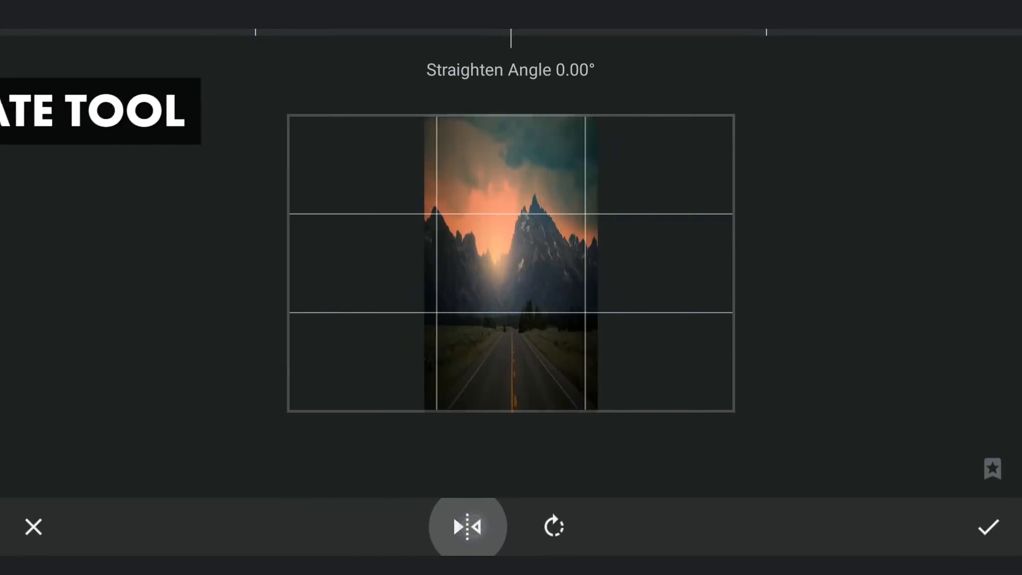
click(468, 525)
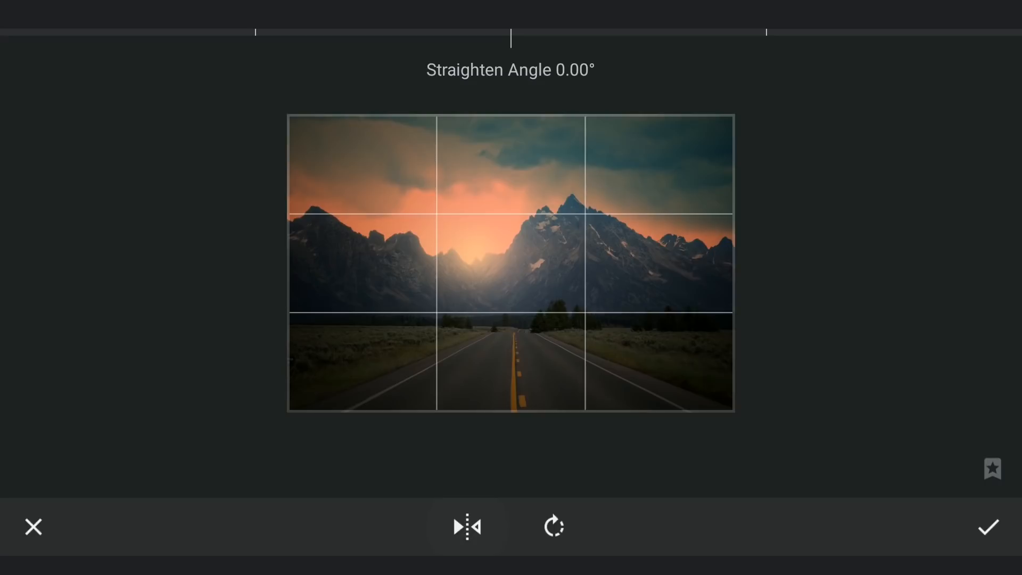
click(554, 526)
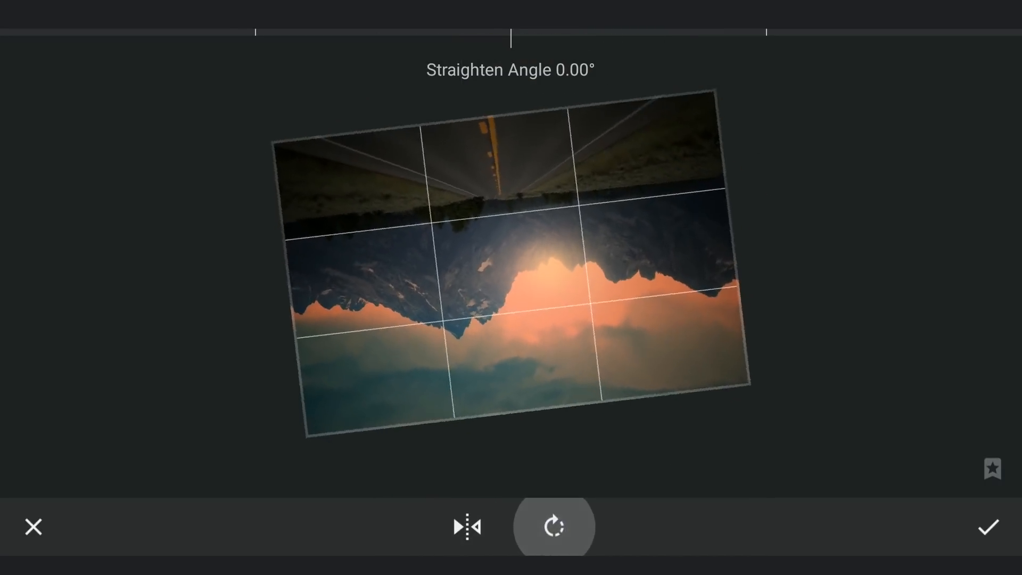
click(988, 526)
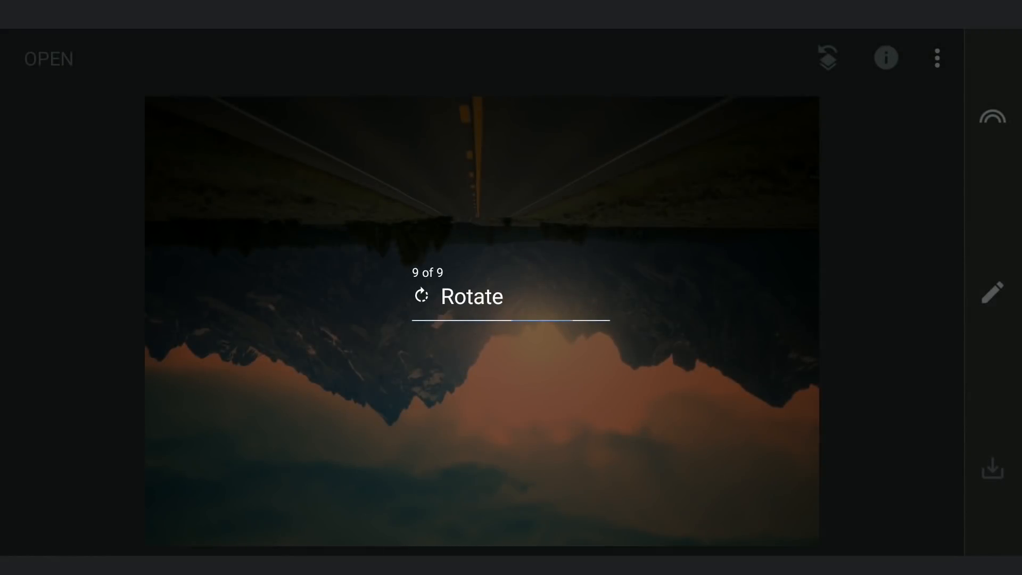
Undo the upside-down Rotate edit from the edit-stack menu.
click(936, 58)
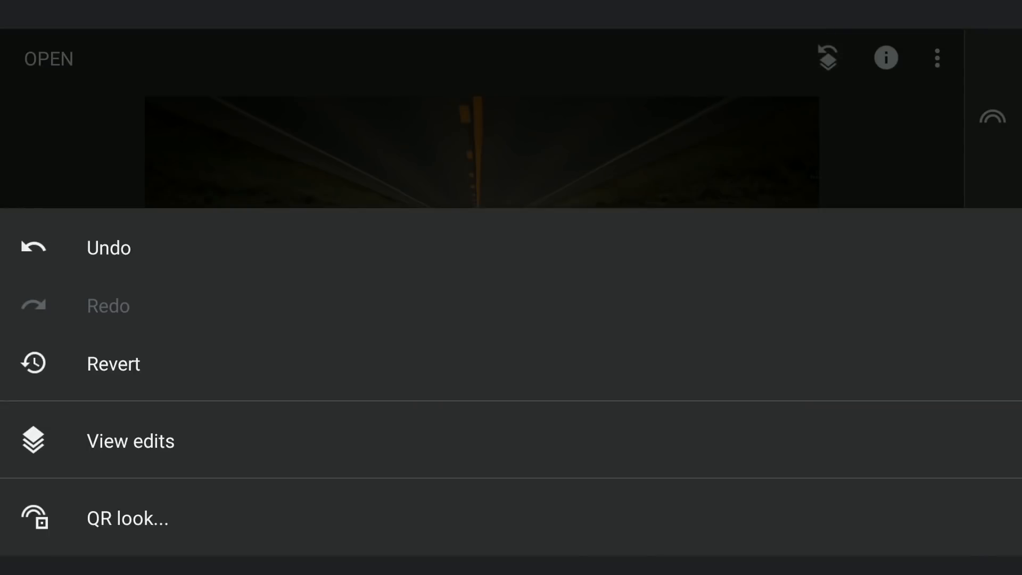
click(129, 441)
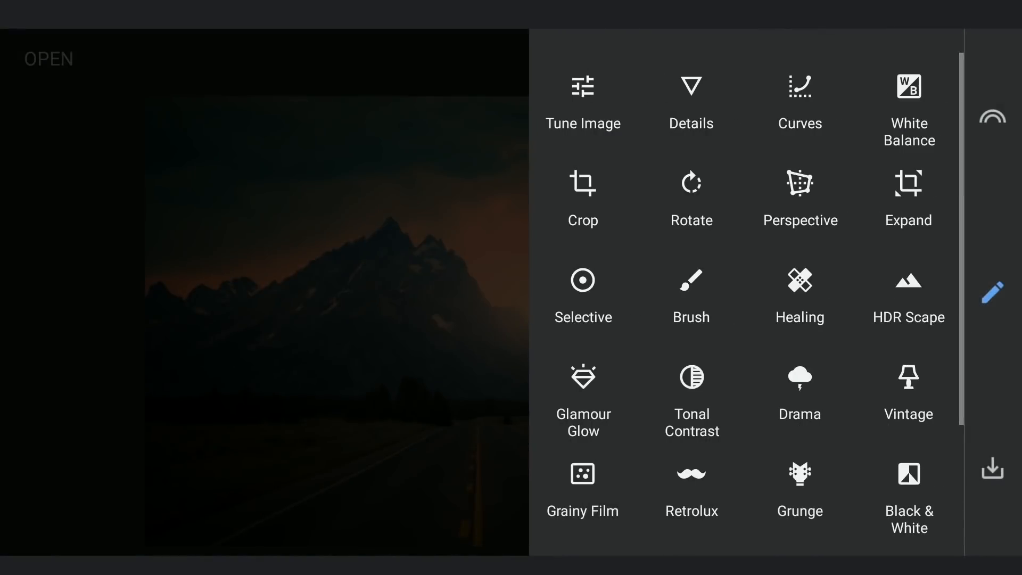
Expand the canvas with a white fill band along the bottom.
scroll(down, 3)
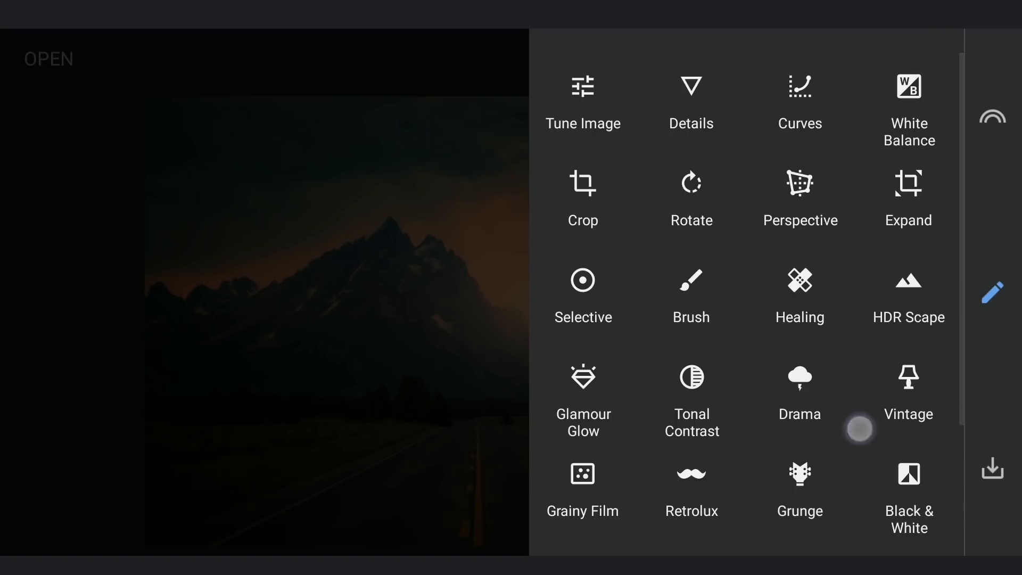
click(908, 198)
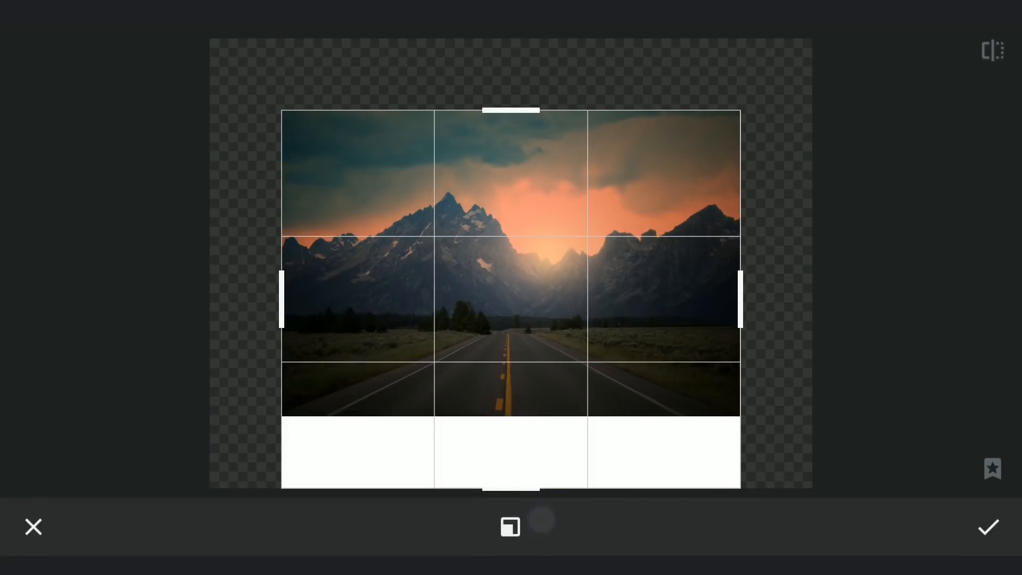
click(988, 527)
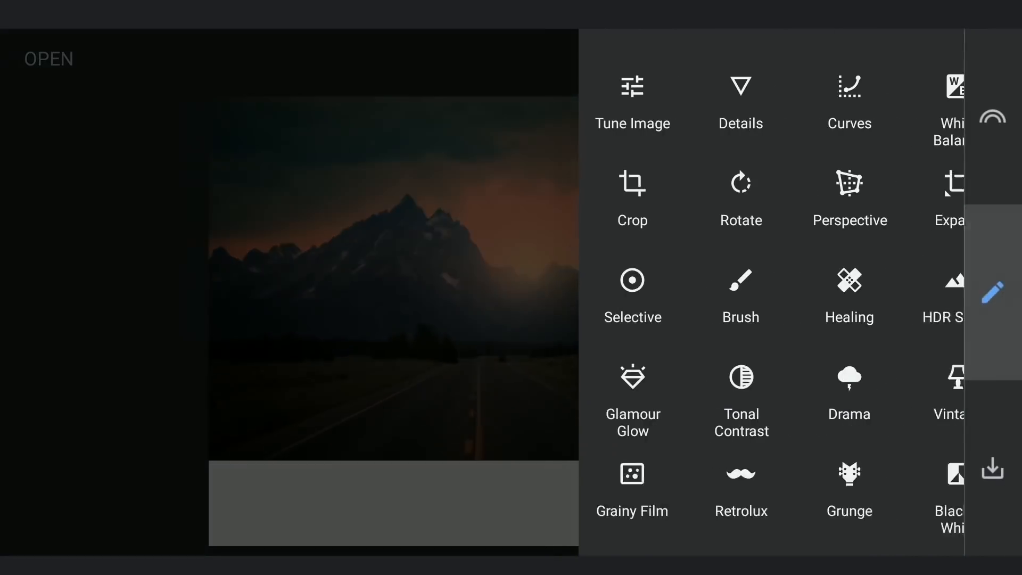
click(952, 195)
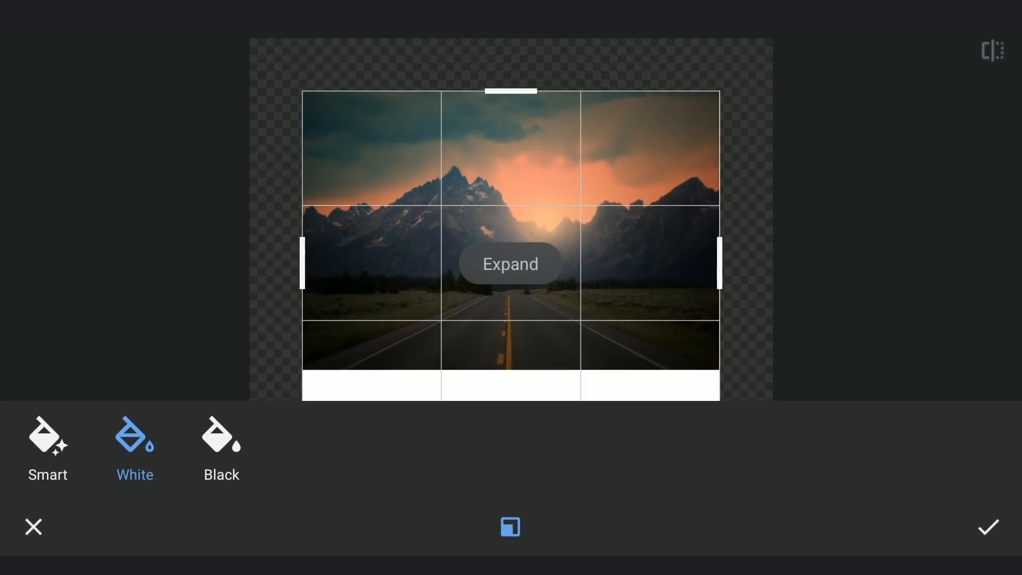
click(511, 264)
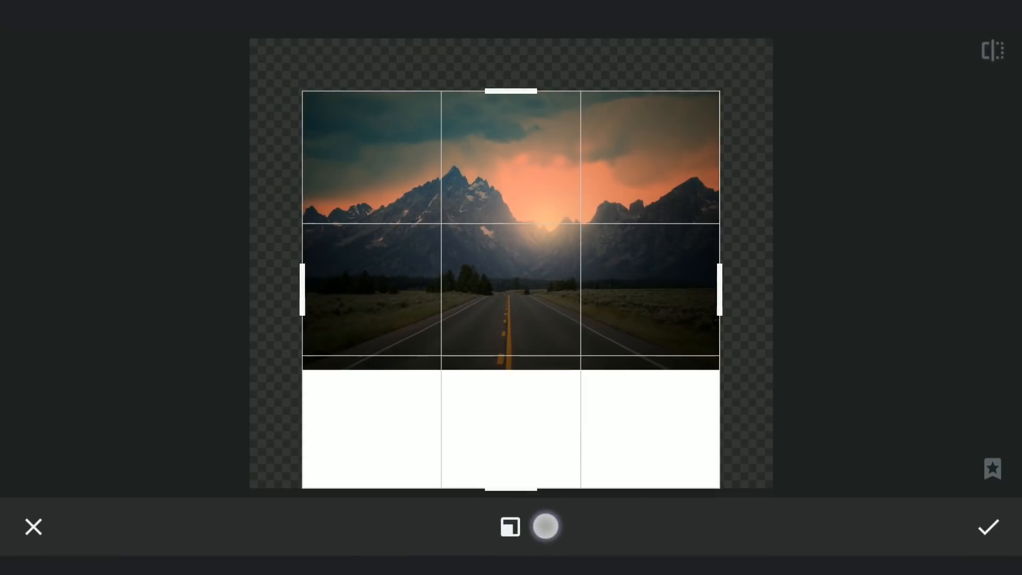
Apply the Expand edit and scroll the tools list down to Lens Blur and Double Exposure.
click(987, 526)
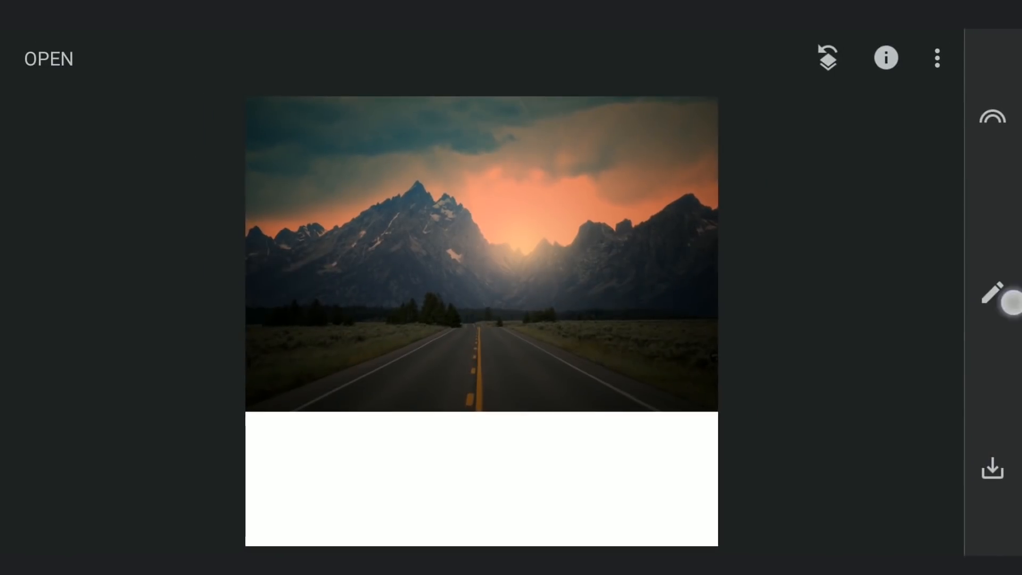
click(991, 293)
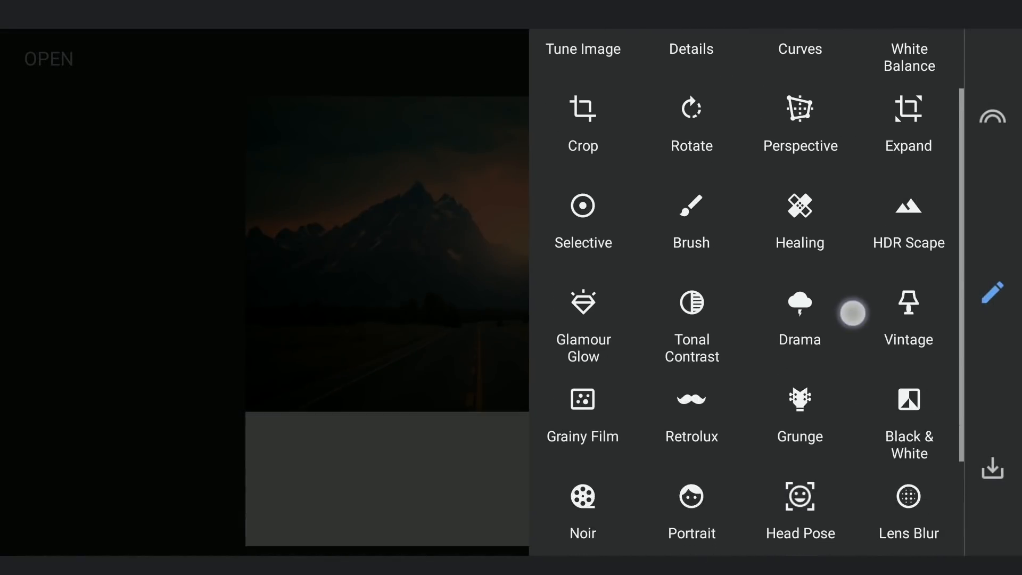
scroll(down, 3)
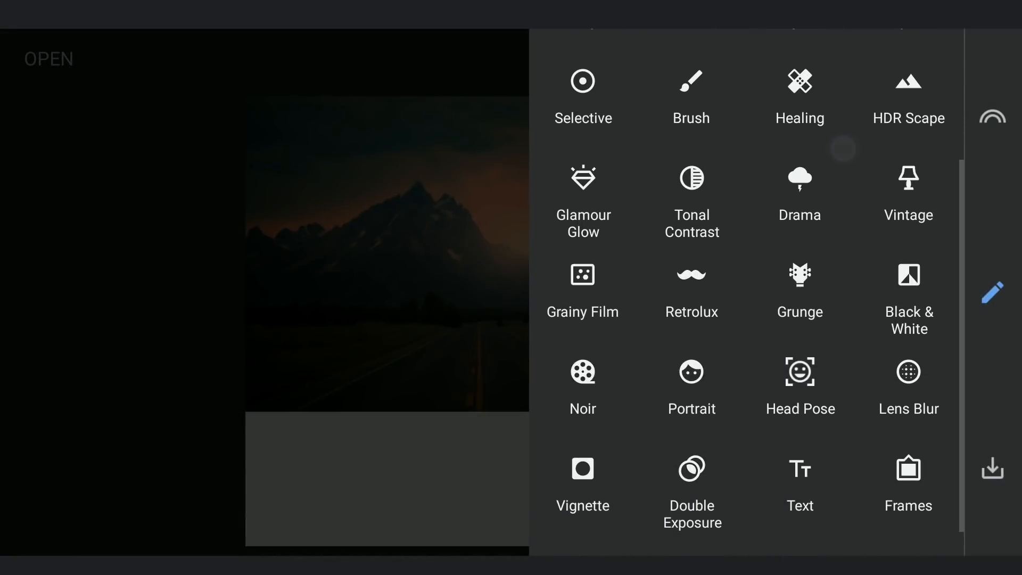
Blend an upside-down copy of the photo via Double Exposure at full opacity.
click(691, 470)
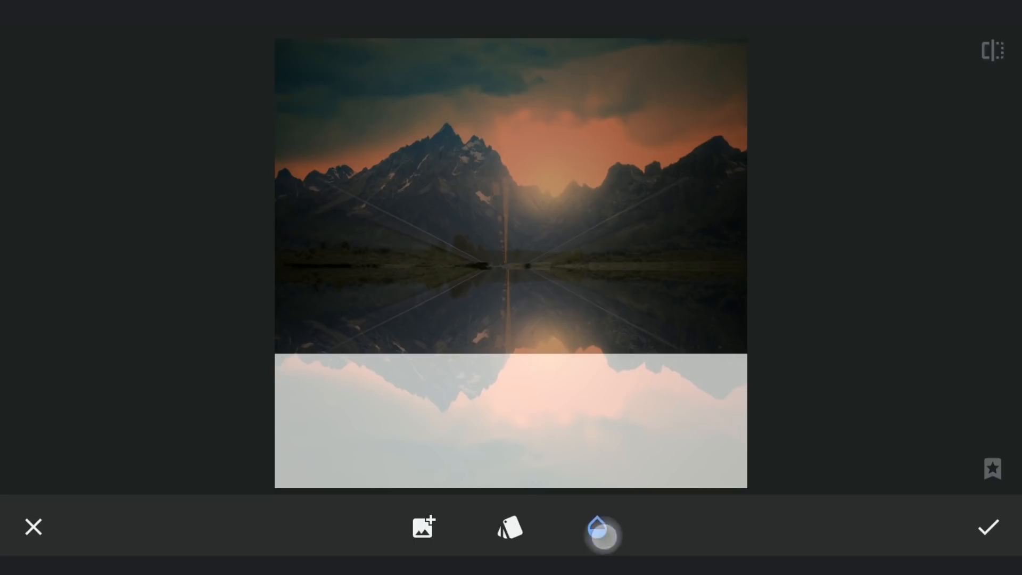
click(602, 534)
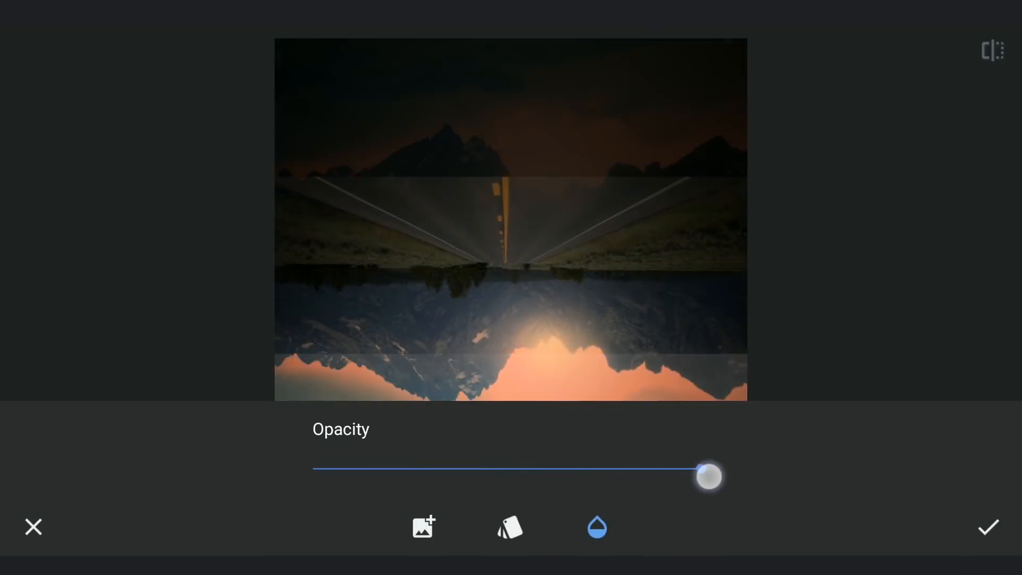
click(937, 58)
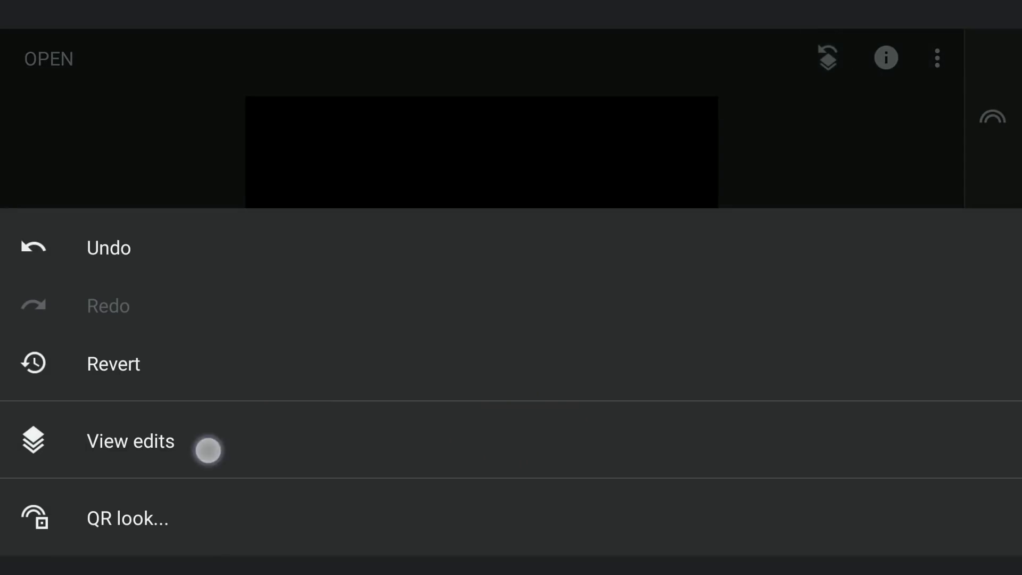
Mask the Double Exposure off the upper half, leaving peaks above their mirrored reflection.
click(130, 440)
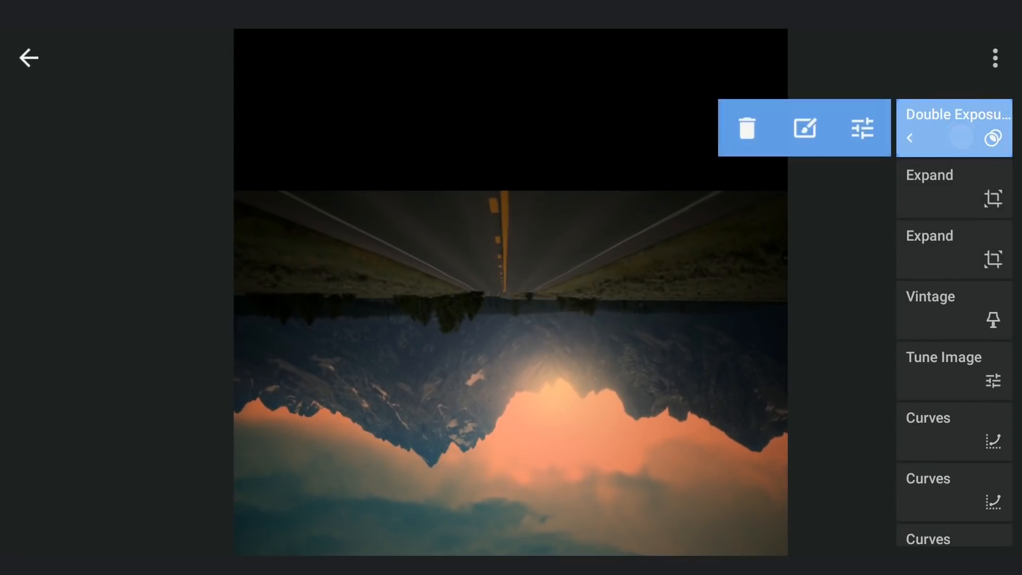
click(803, 127)
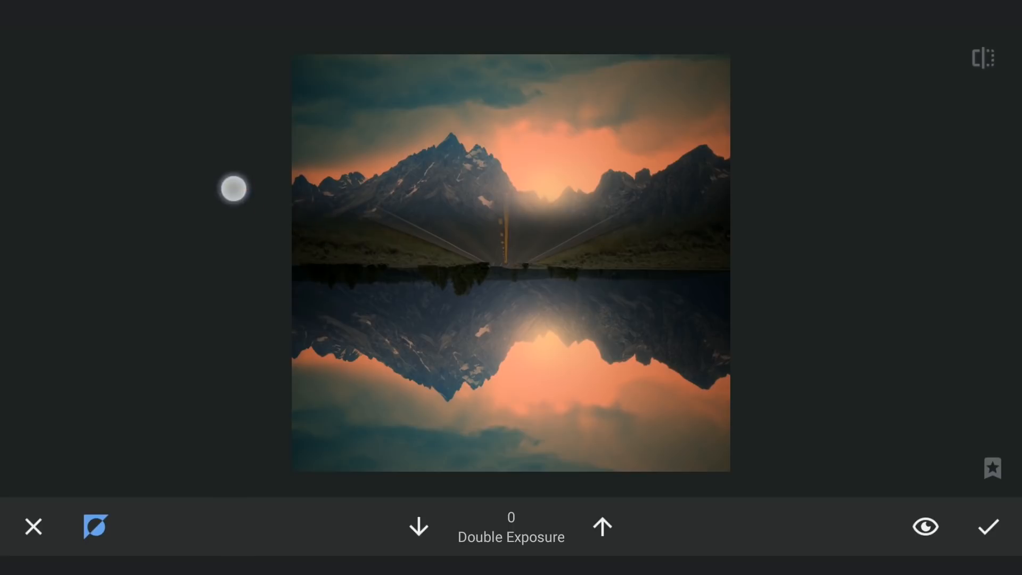
drag(232, 189, 360, 162)
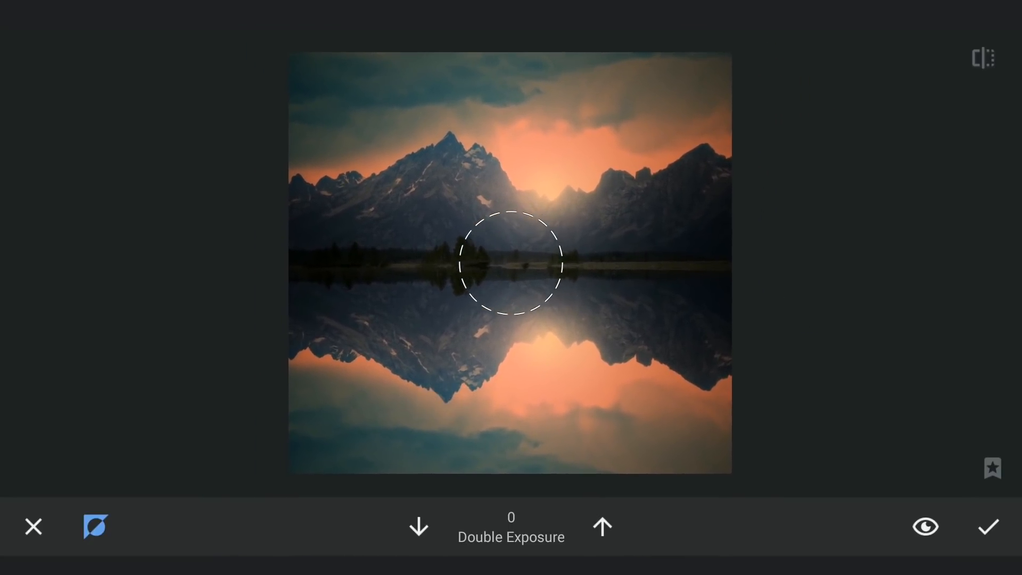
click(988, 526)
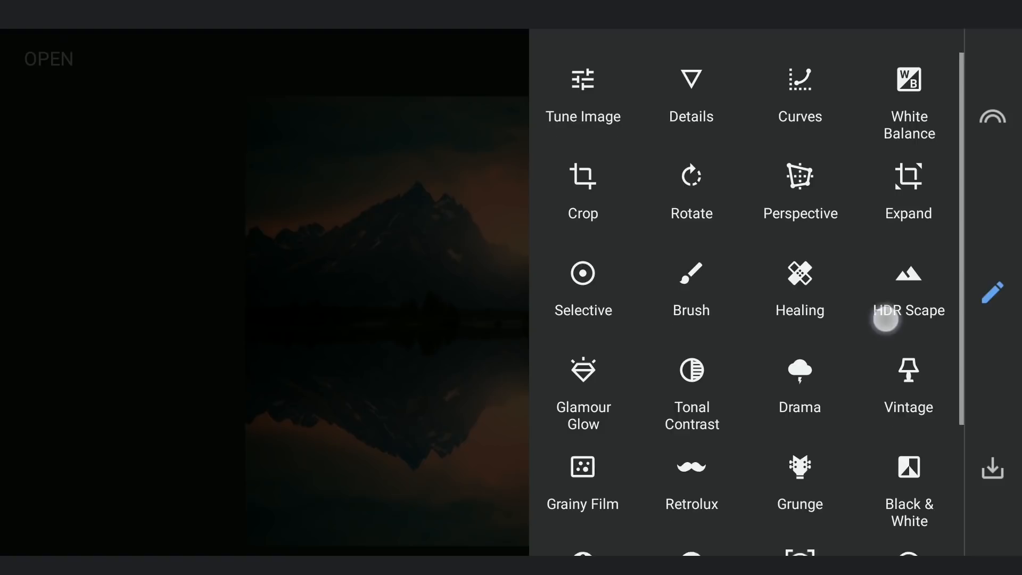
Apply a linear Lens Blur at strength +30.
scroll(down, 3)
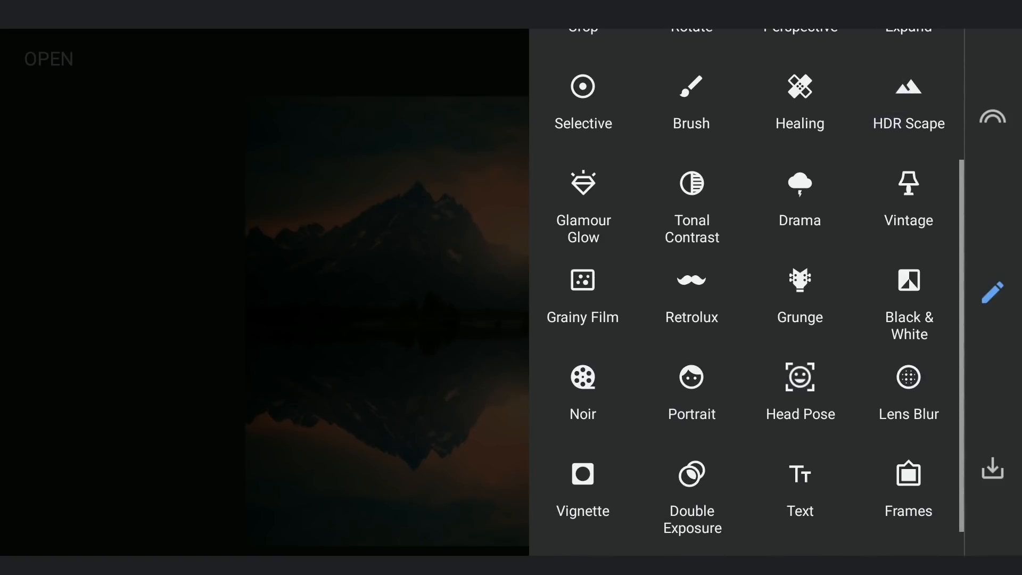
click(908, 383)
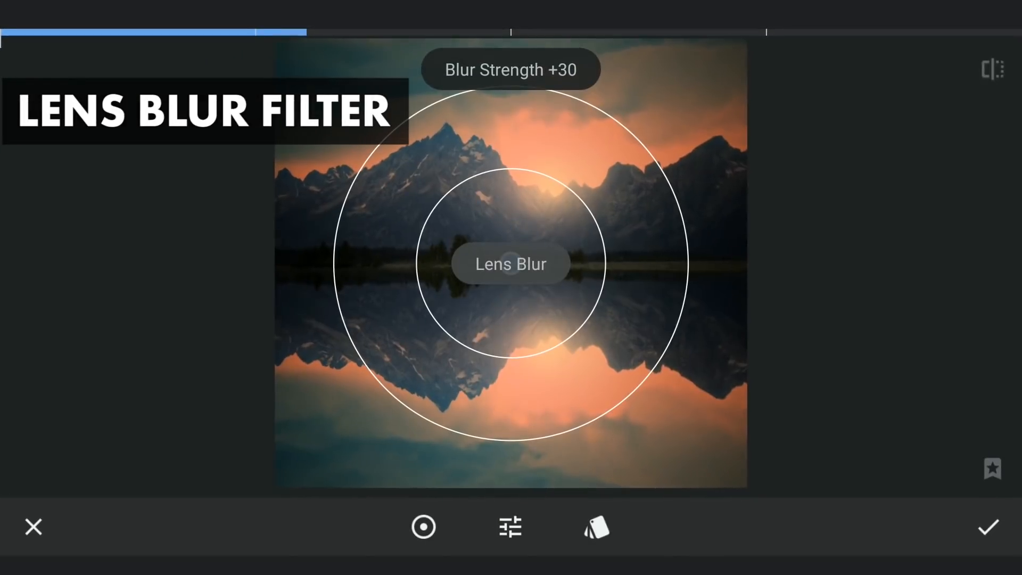
click(422, 527)
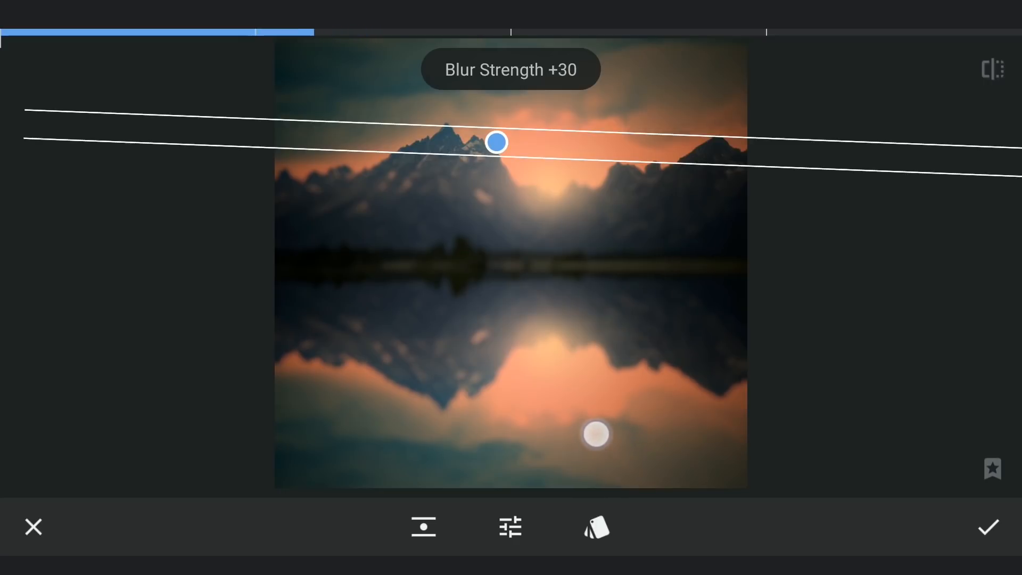
click(990, 527)
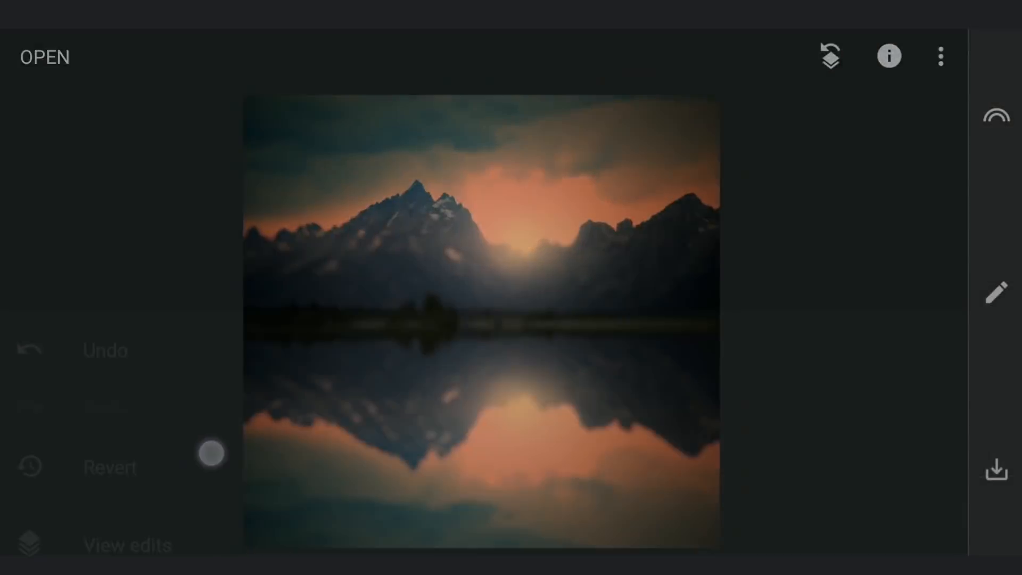
Brush the Lens Blur mask at strength 100 onto the lower reflection half only.
click(830, 57)
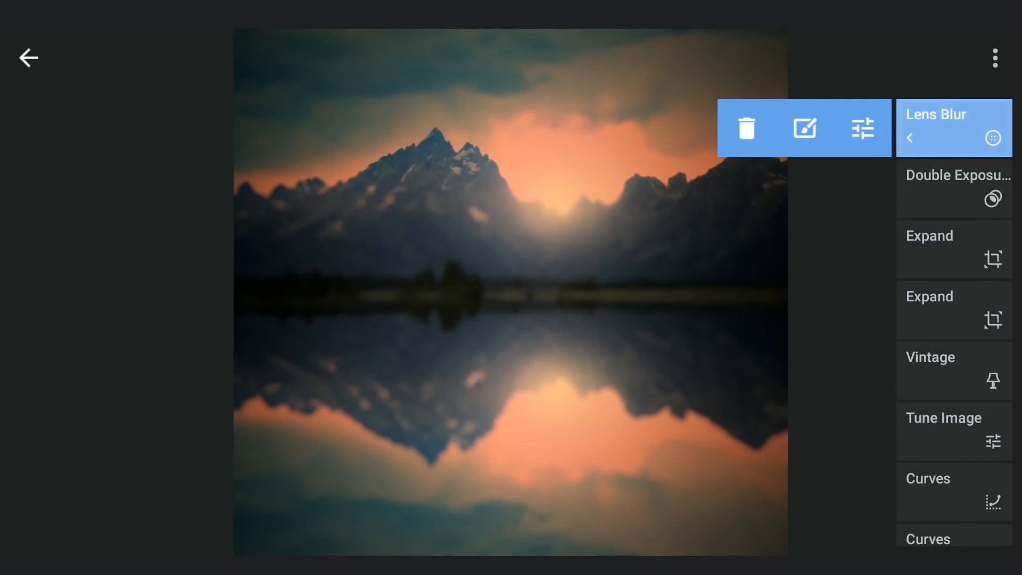
click(803, 128)
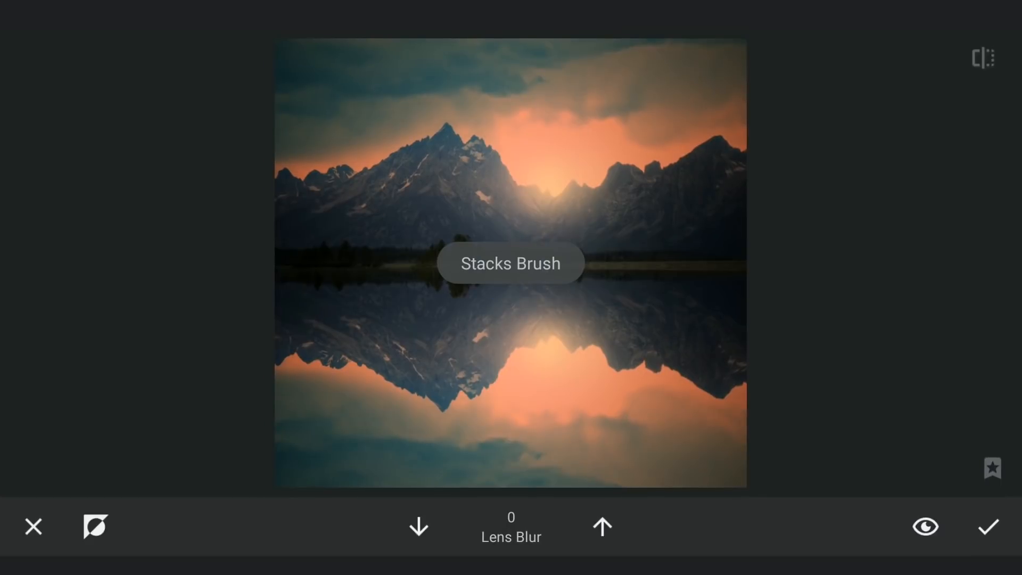
click(601, 525)
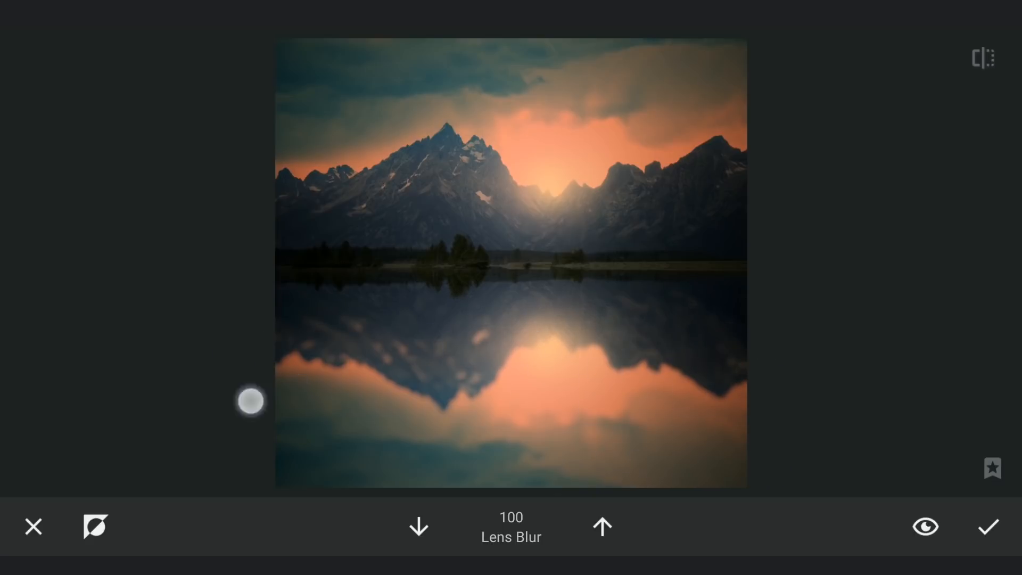
click(924, 525)
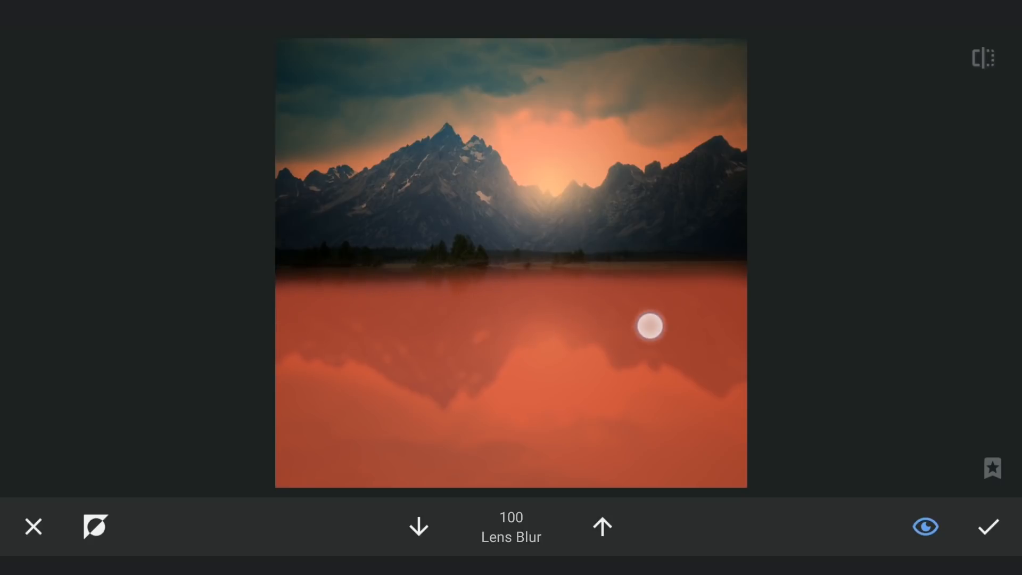
click(988, 526)
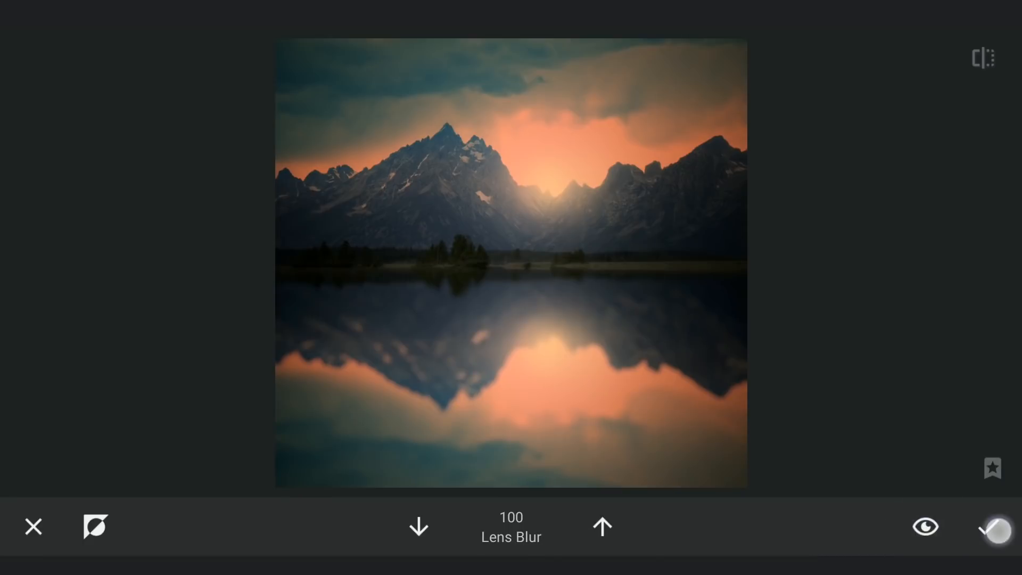
click(1007, 526)
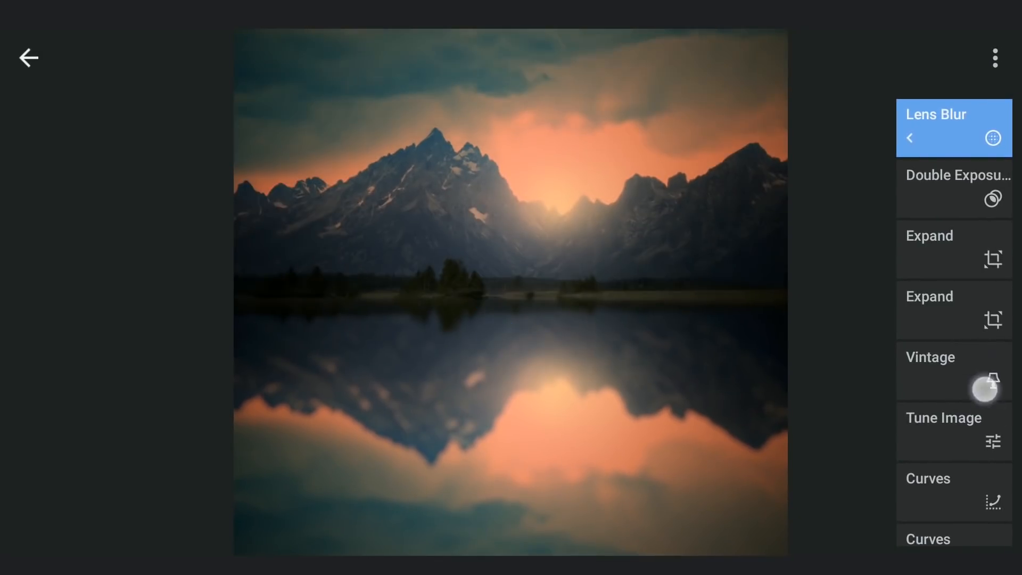
Browse the edit stack, compare against the Expand step, then return to the Lens Blur result.
scroll(down, 3)
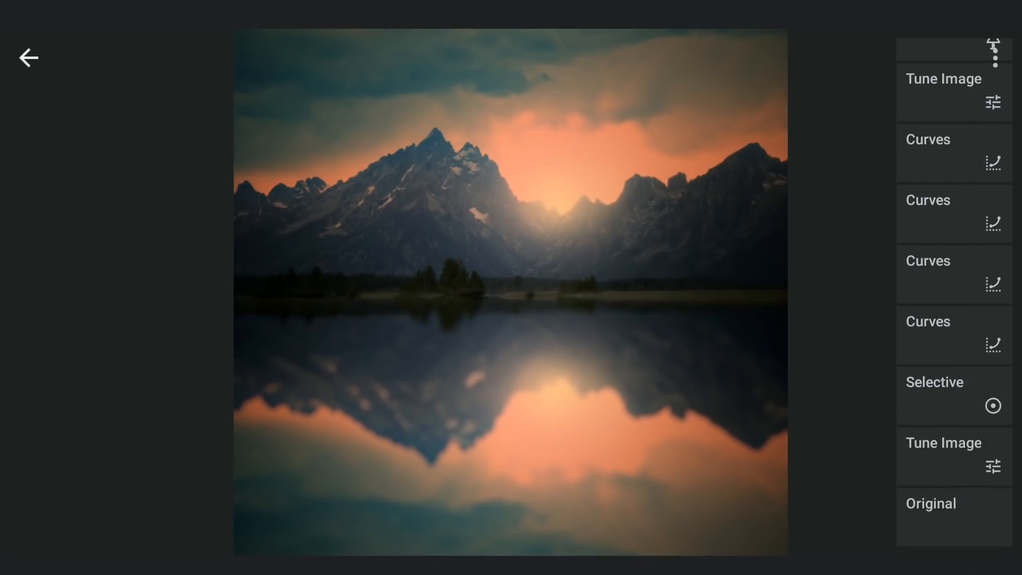
click(952, 334)
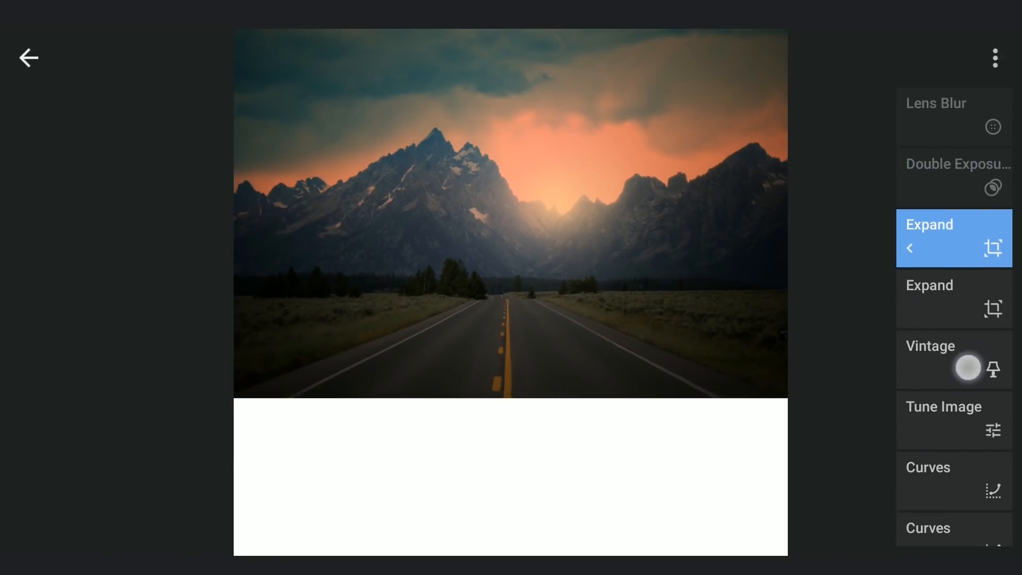
click(954, 103)
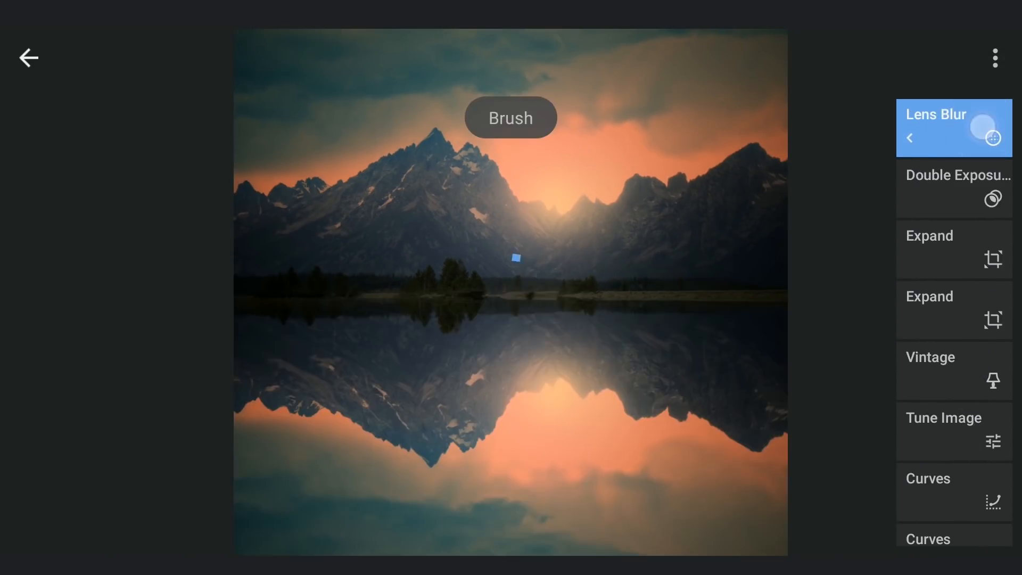
click(29, 58)
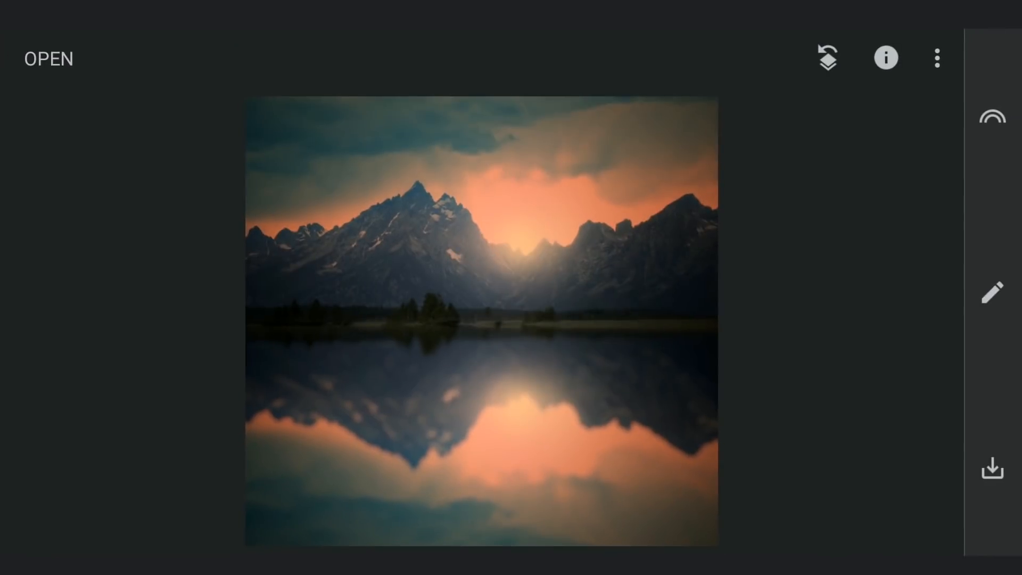